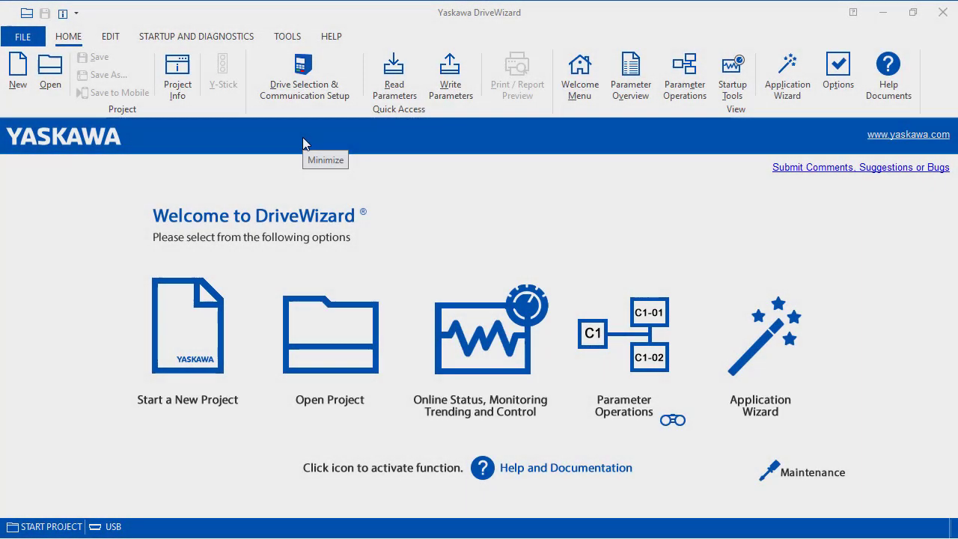
{"action": "mouse_move", "coordinate": [506, 363]}
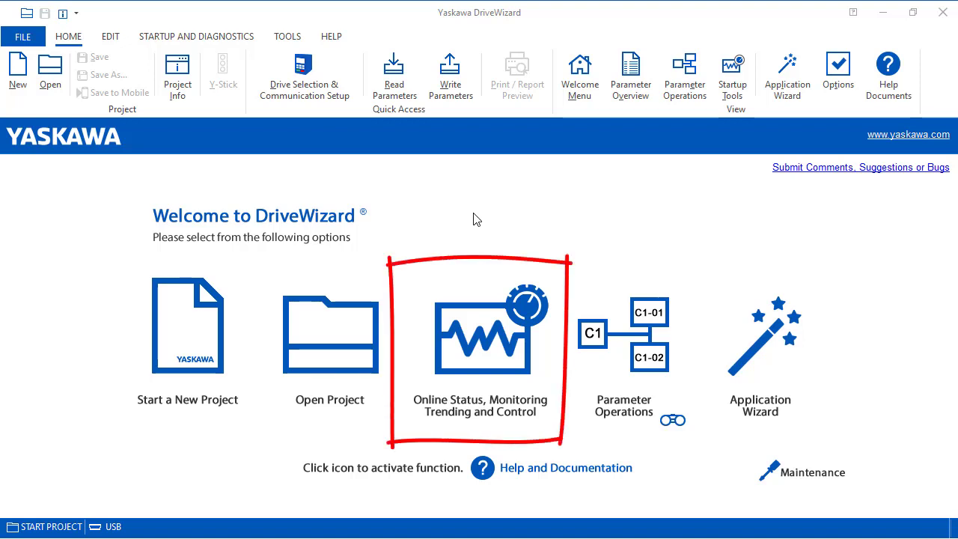
{"action": "mouse_move", "coordinate": [752, 83]}
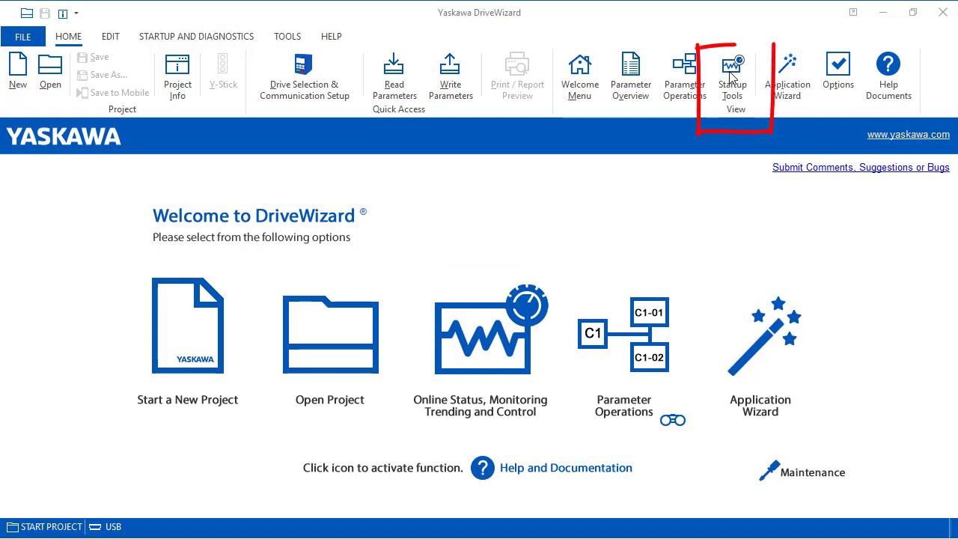
- Show the Startup and Diagnostics tools from the ribbon
{"action": "left_click", "coordinate": [196, 36]}
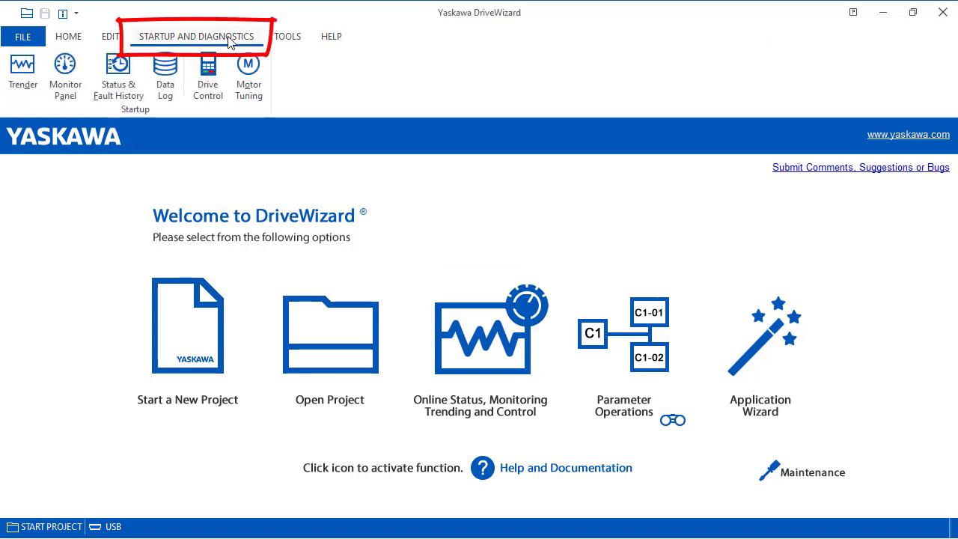
{"action": "mouse_move", "coordinate": [482, 356]}
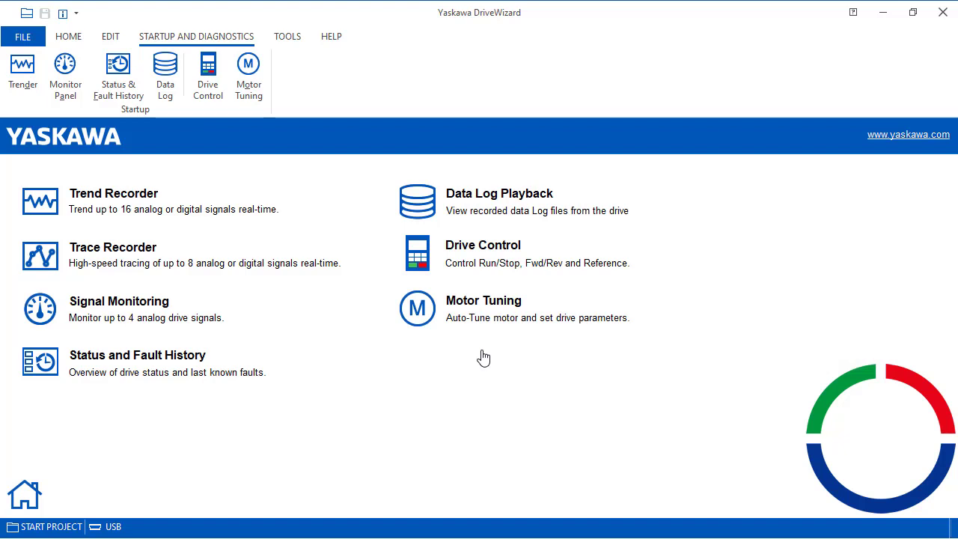
{"action": "mouse_move", "coordinate": [440, 453]}
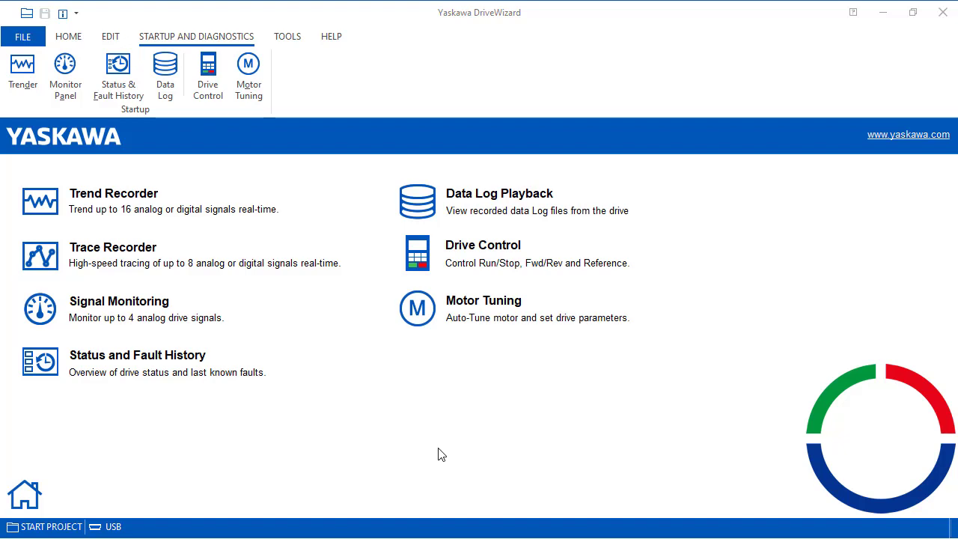
{"action": "mouse_move", "coordinate": [114, 203]}
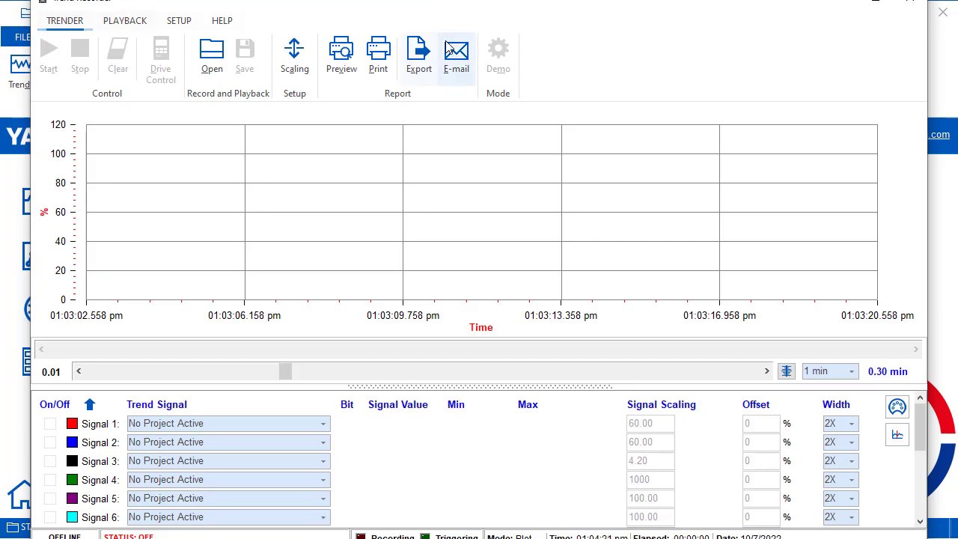
{"action": "mouse_move", "coordinate": [946, 217]}
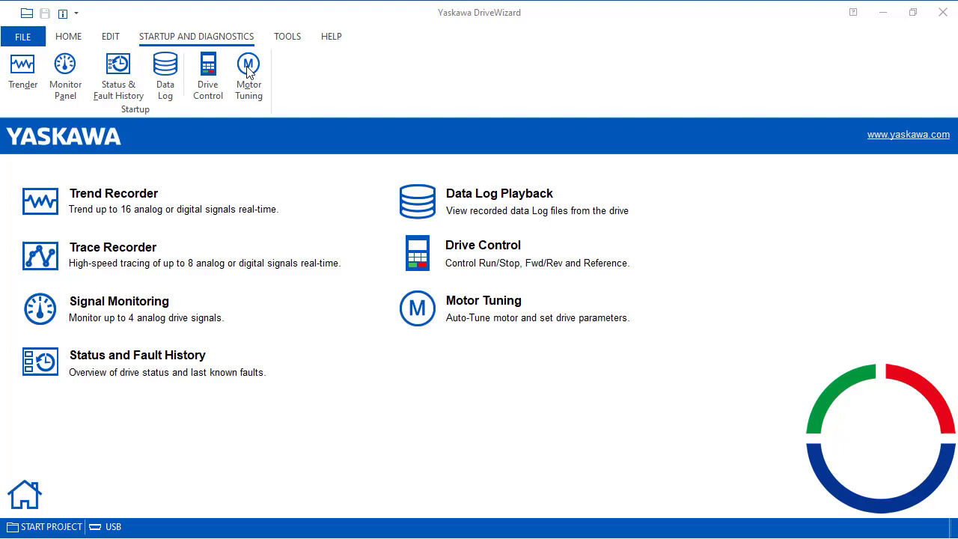
- Go online with the GA800 drive via Drive Selection & Communication Setup on Home
{"action": "left_click", "coordinate": [69, 36]}
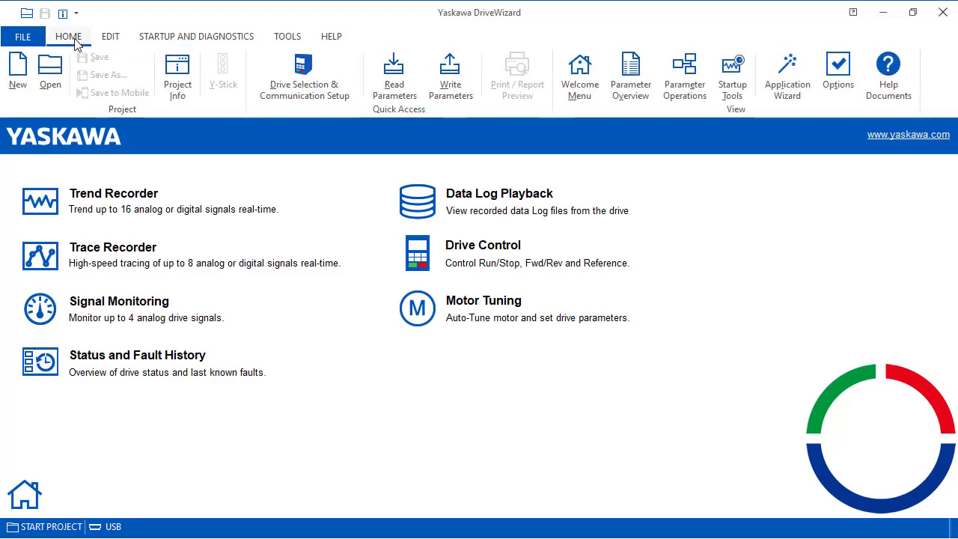
{"action": "left_click", "coordinate": [304, 68]}
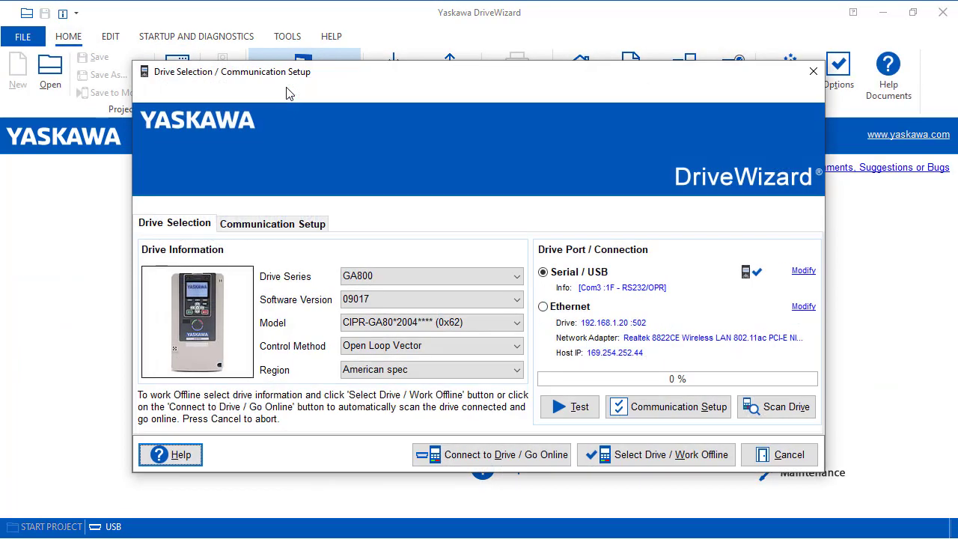
{"action": "mouse_move", "coordinate": [665, 332]}
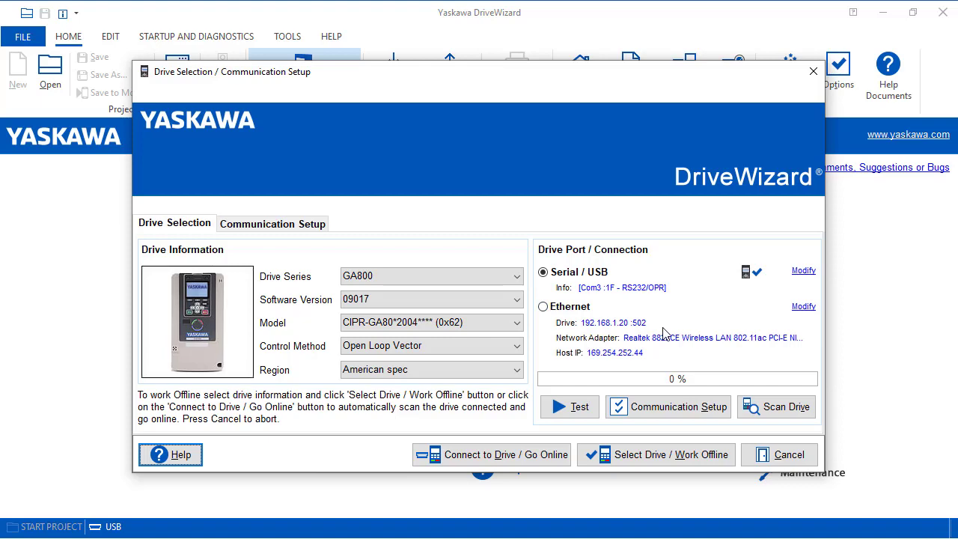
{"action": "left_click", "coordinate": [776, 407]}
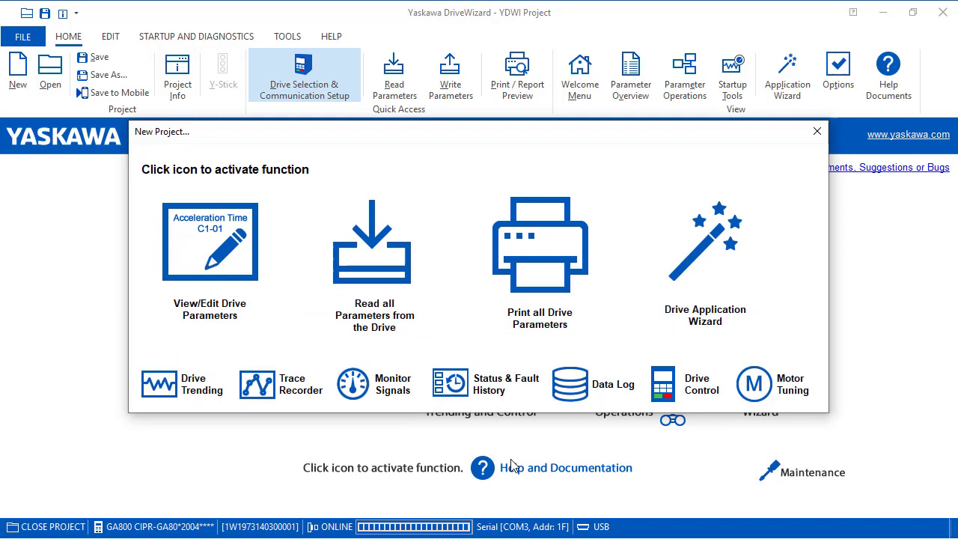
{"action": "mouse_move", "coordinate": [503, 506]}
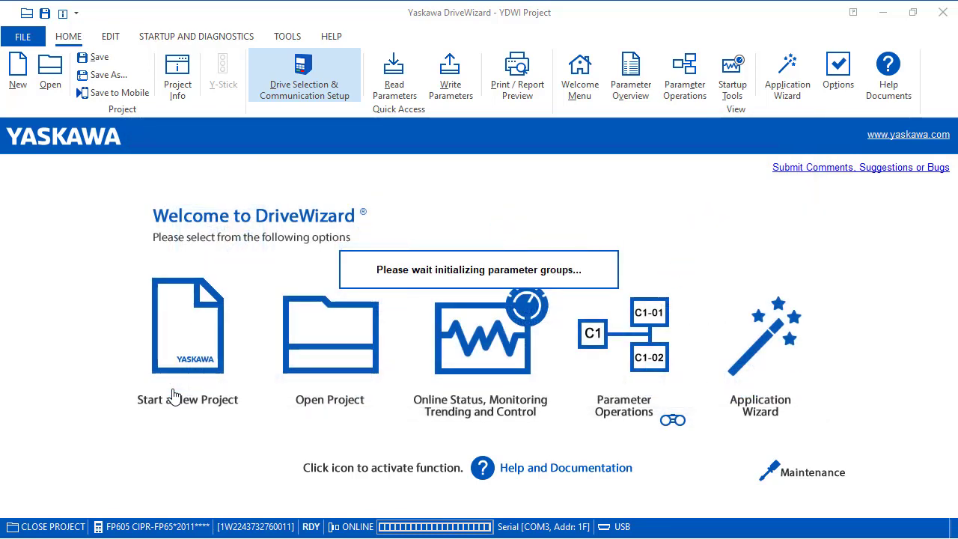
- Assign trend signals 1-4 to U1-01 frequency reference, U1-02 output frequency, U1-03 output current and U1-07 DC bus voltage
{"action": "left_click", "coordinate": [480, 334]}
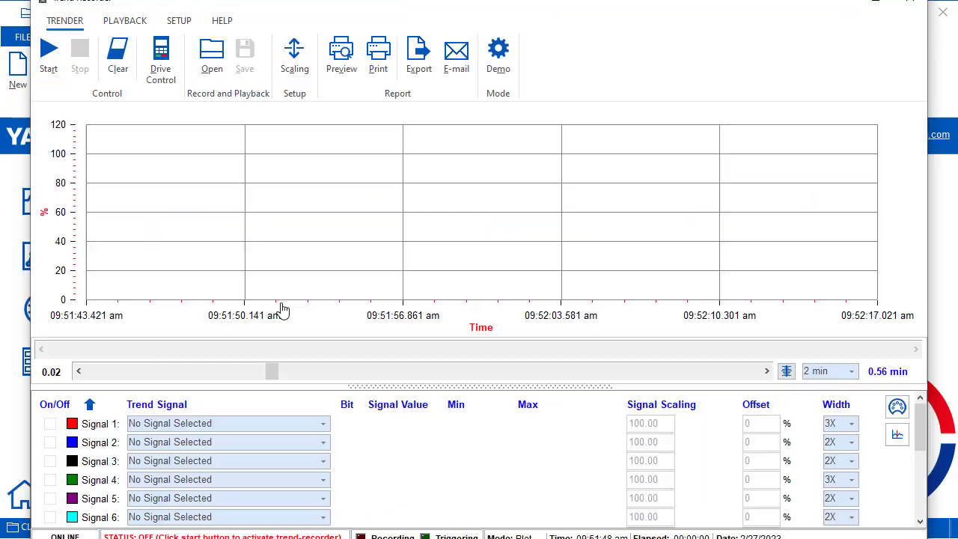
{"action": "mouse_move", "coordinate": [326, 428]}
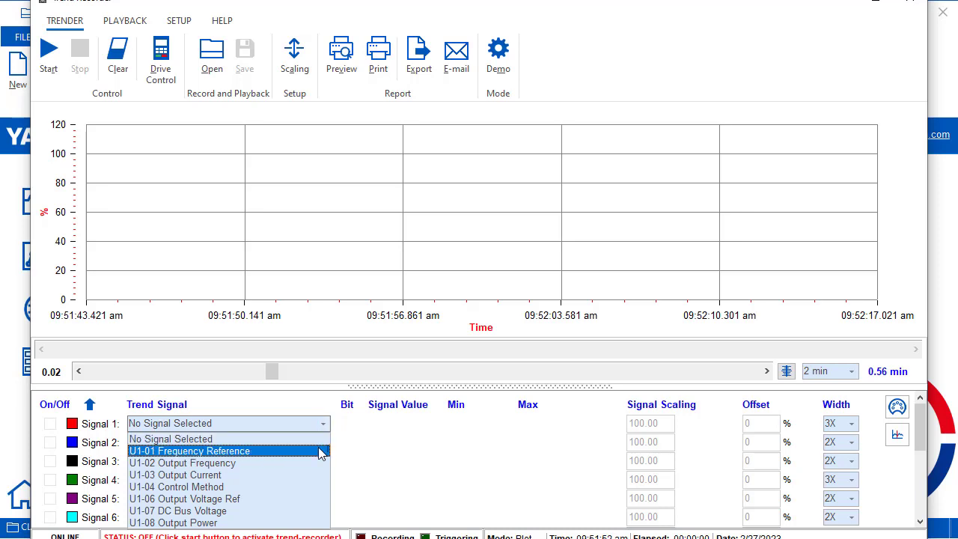
{"action": "left_click", "coordinate": [189, 450]}
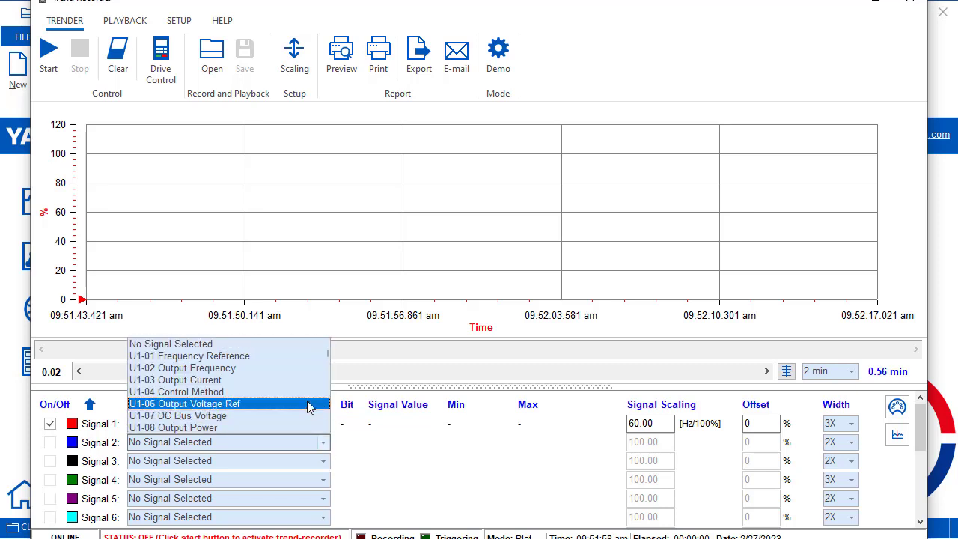
{"action": "left_click", "coordinate": [183, 368]}
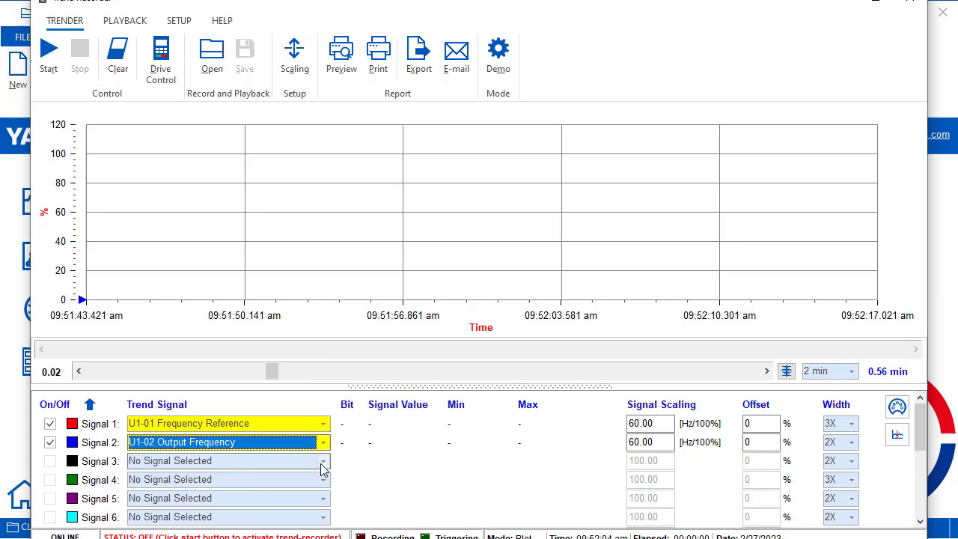
{"action": "left_click", "coordinate": [323, 461]}
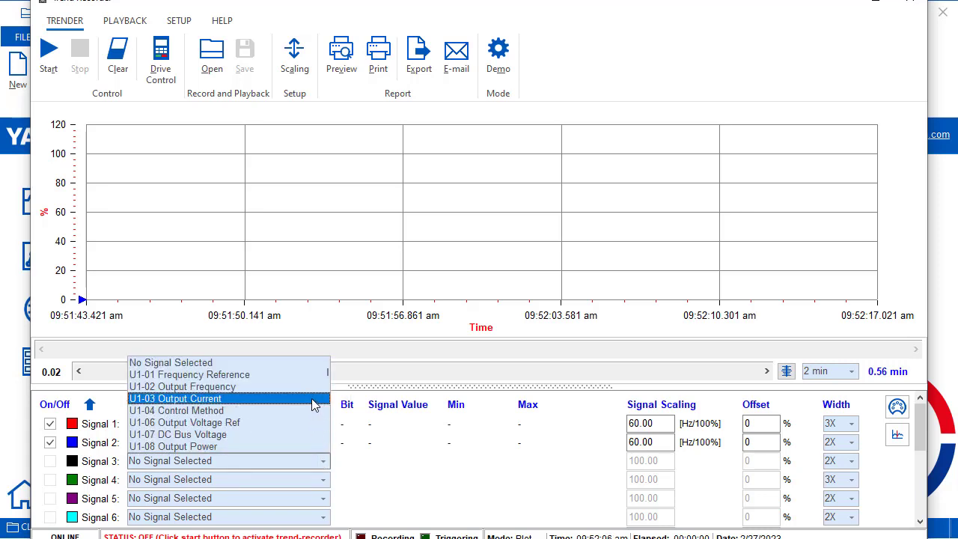
{"action": "left_click", "coordinate": [175, 398]}
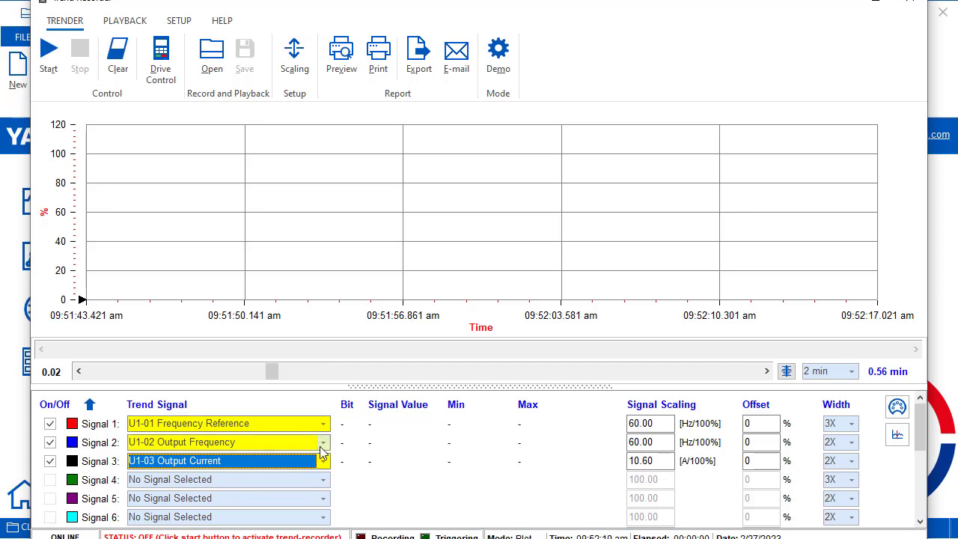
{"action": "left_click", "coordinate": [320, 479]}
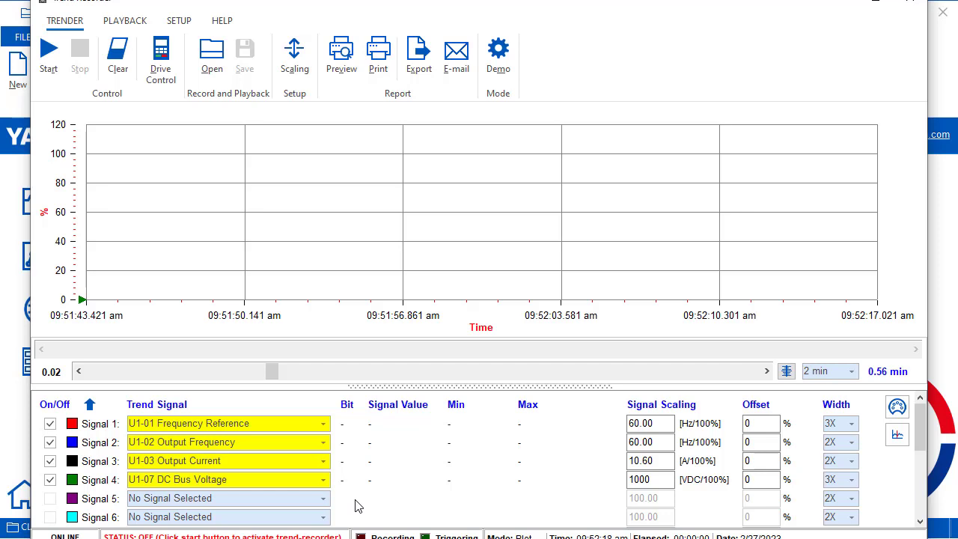
{"action": "mouse_move", "coordinate": [243, 326]}
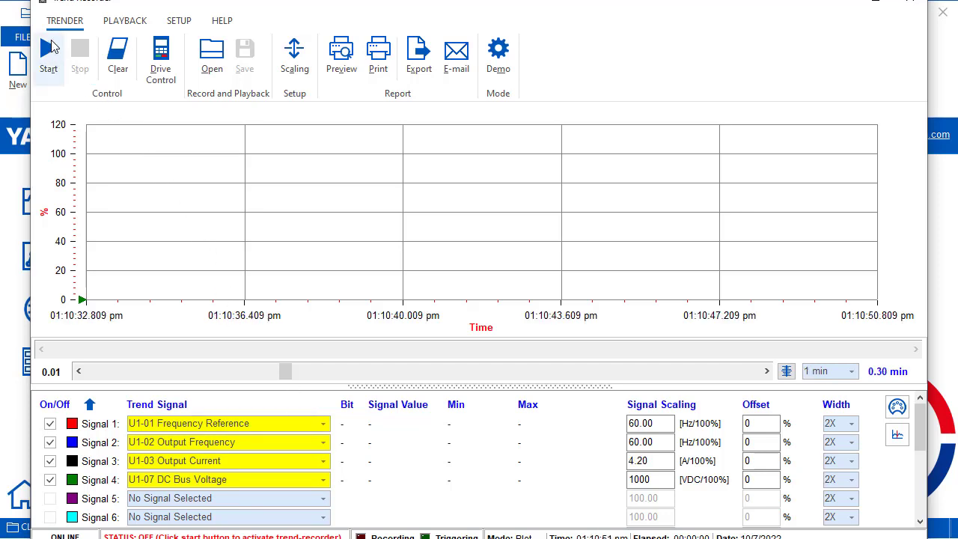
- Record the four signals during a drive ramp-up and run, then stop the recording
{"action": "left_click", "coordinate": [55, 45]}
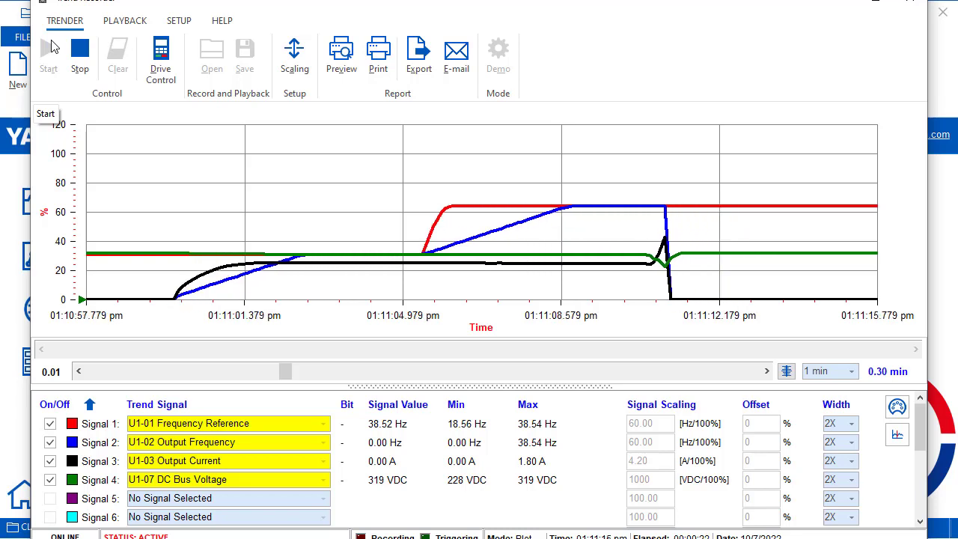
{"action": "left_click", "coordinate": [48, 53]}
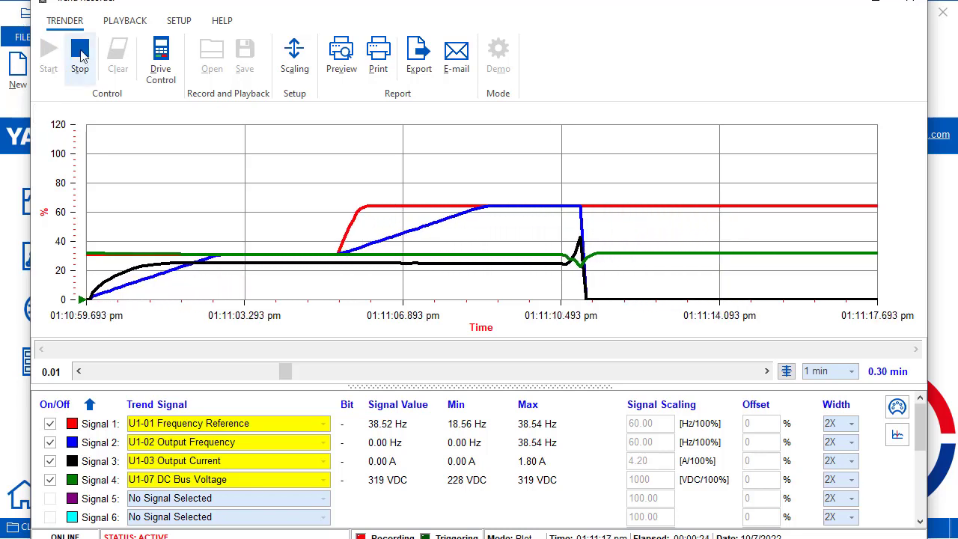
{"action": "left_click", "coordinate": [81, 51]}
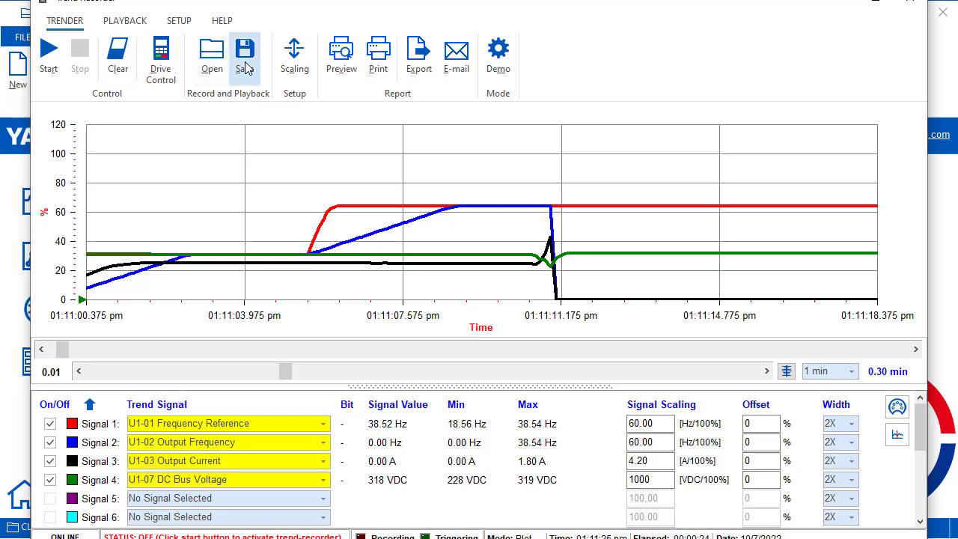
- Save the recorded trend as a trend recorder file named demo
{"action": "left_click", "coordinate": [245, 52]}
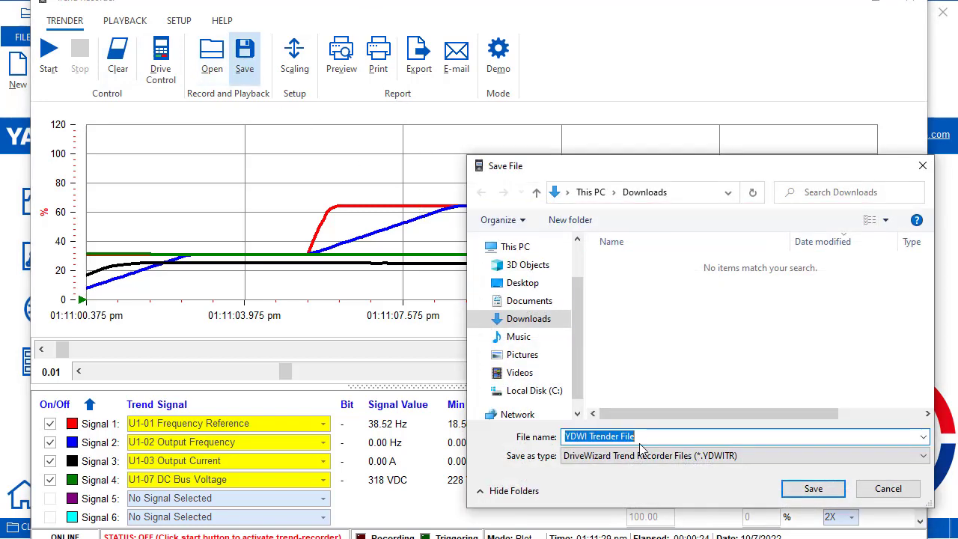
{"action": "type", "text": "dem"}
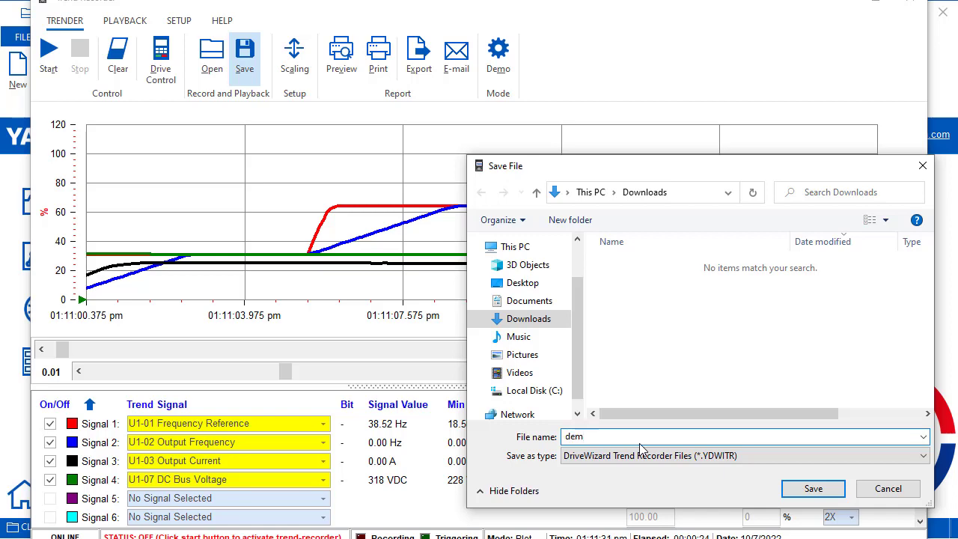
{"action": "type", "text": "o"}
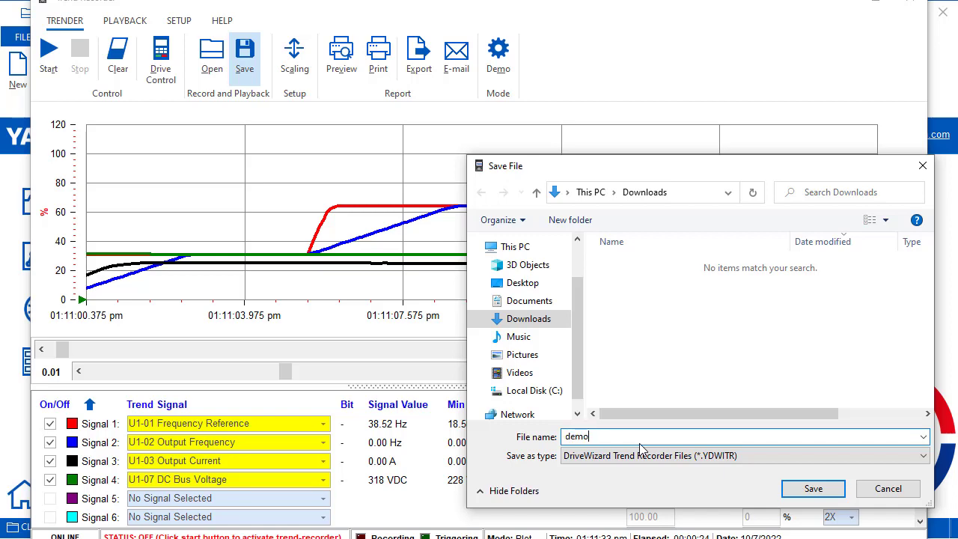
{"action": "left_click", "coordinate": [811, 488]}
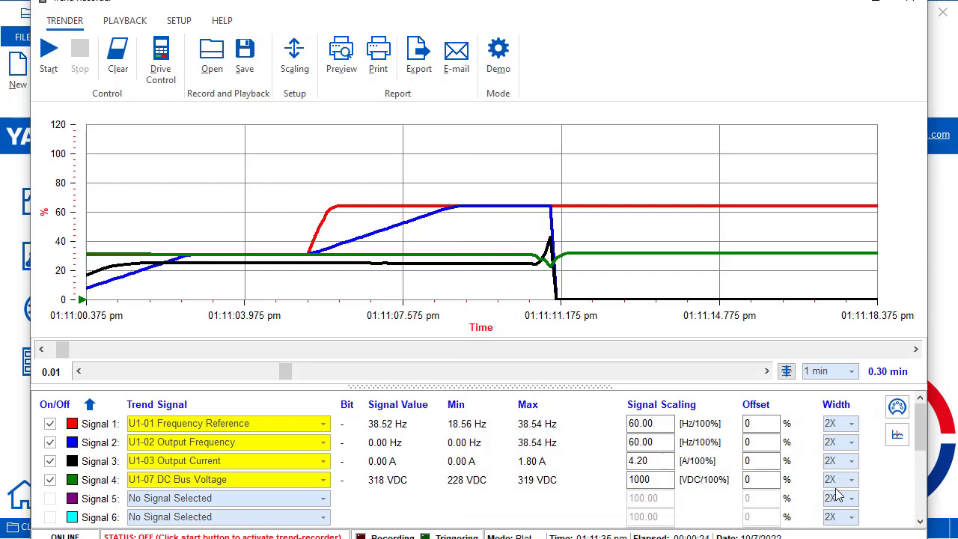
{"action": "mouse_move", "coordinate": [638, 246]}
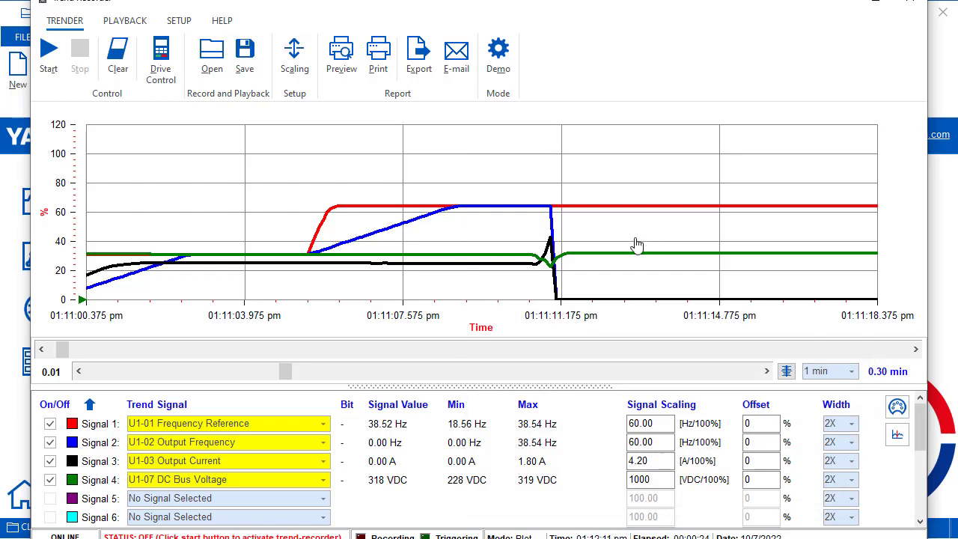
- Narrow the trend's visible time window to about 0.28 minutes
{"action": "left_click", "coordinate": [479, 180]}
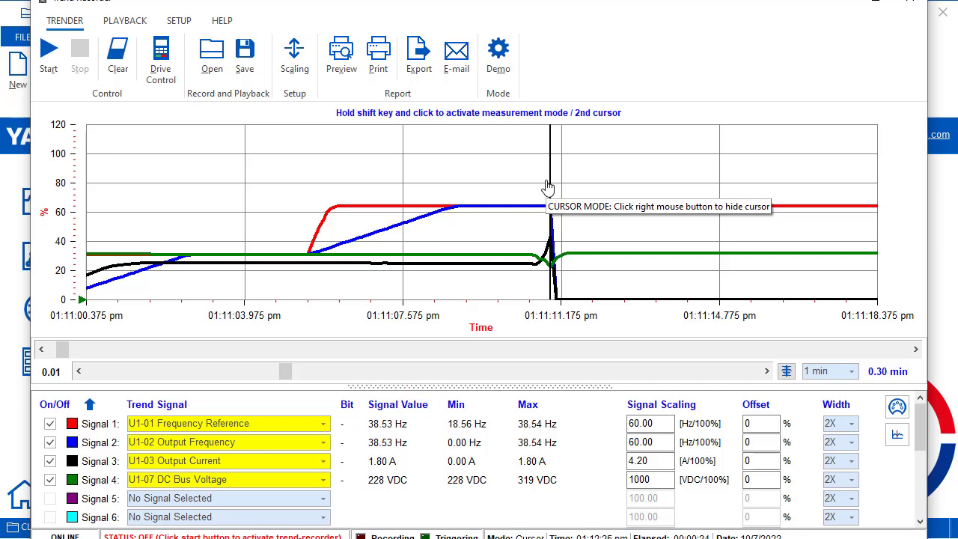
{"action": "mouse_move", "coordinate": [623, 185]}
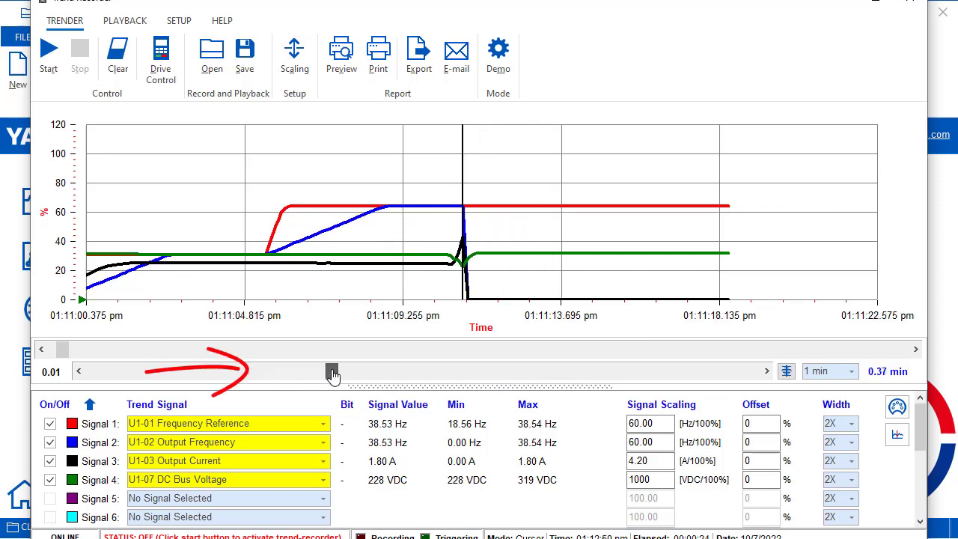
{"action": "left_click_drag", "start_coordinate": [332, 371], "coordinate": [373, 371]}
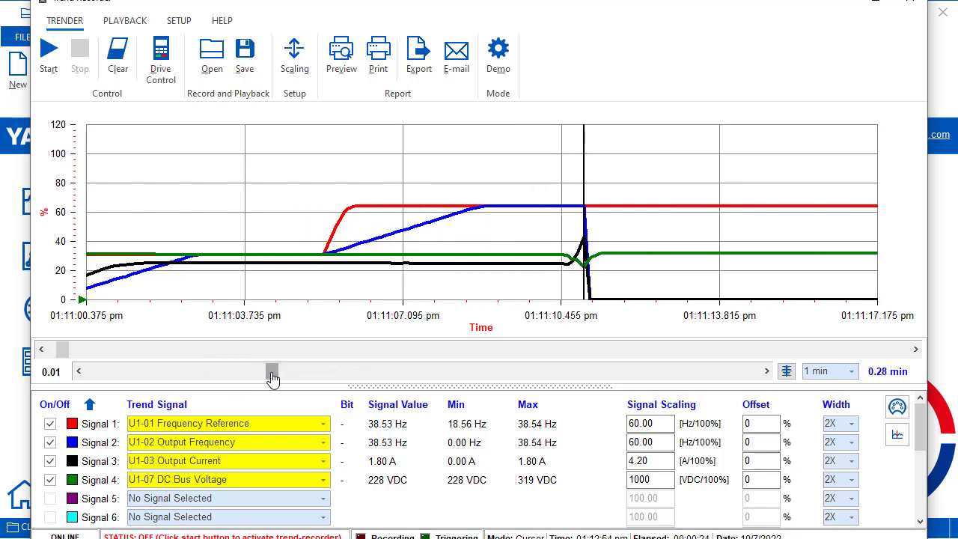
{"action": "mouse_move", "coordinate": [272, 376]}
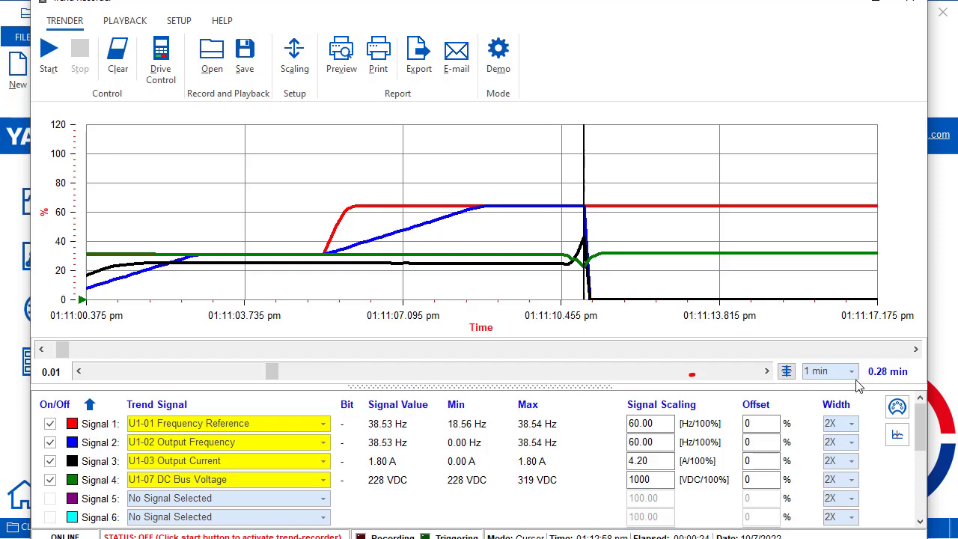
- Set the trend time span to 2 minutes and the Signal 1 line width to 3X
{"action": "left_click", "coordinate": [850, 371]}
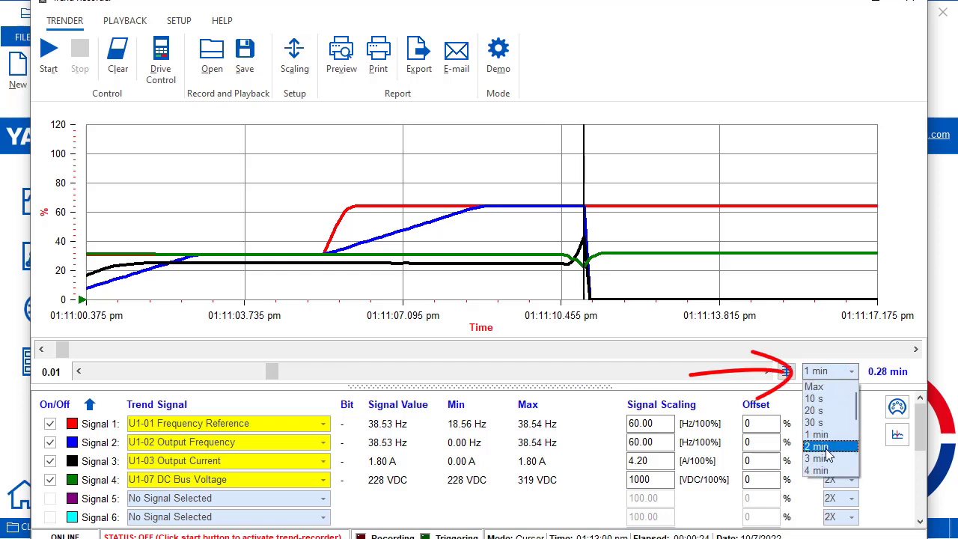
{"action": "left_click", "coordinate": [817, 446]}
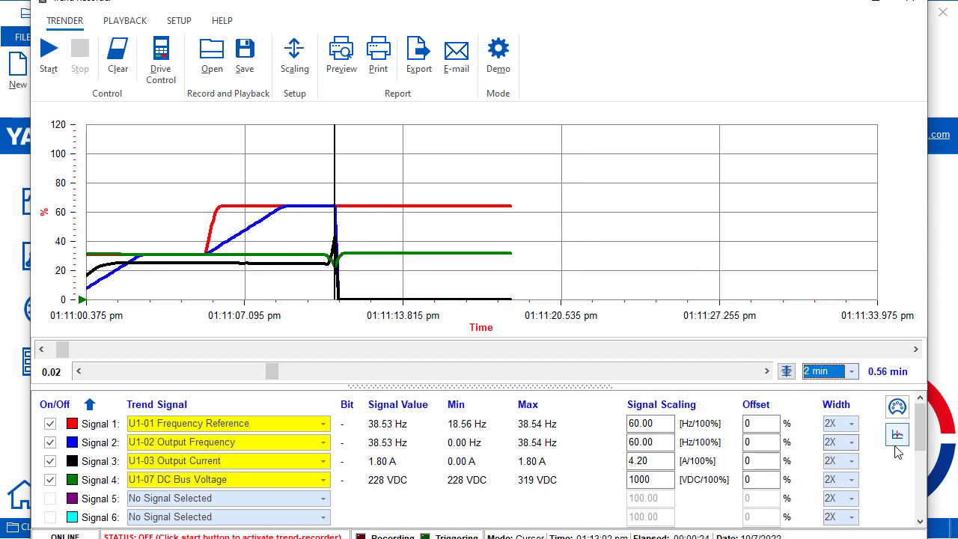
{"action": "left_click", "coordinate": [859, 422]}
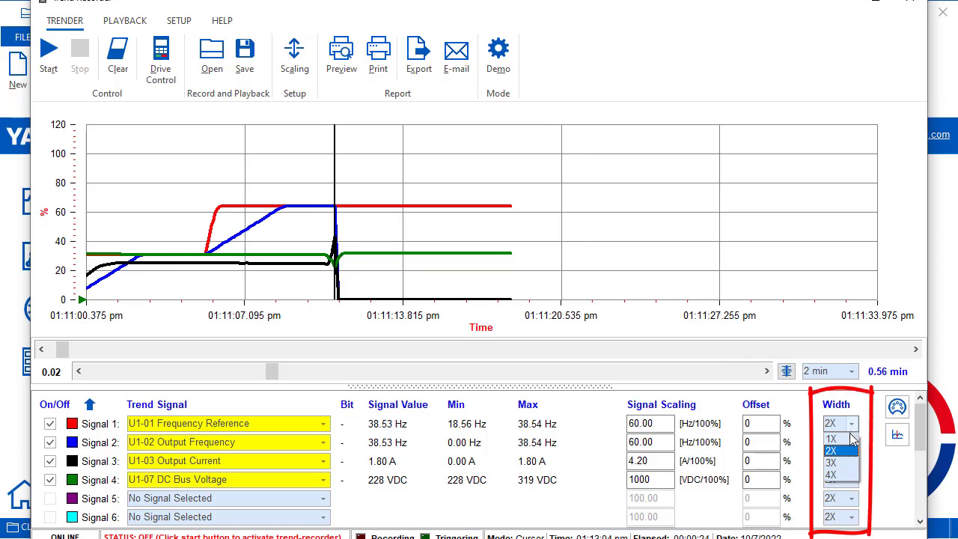
{"action": "left_click", "coordinate": [831, 464]}
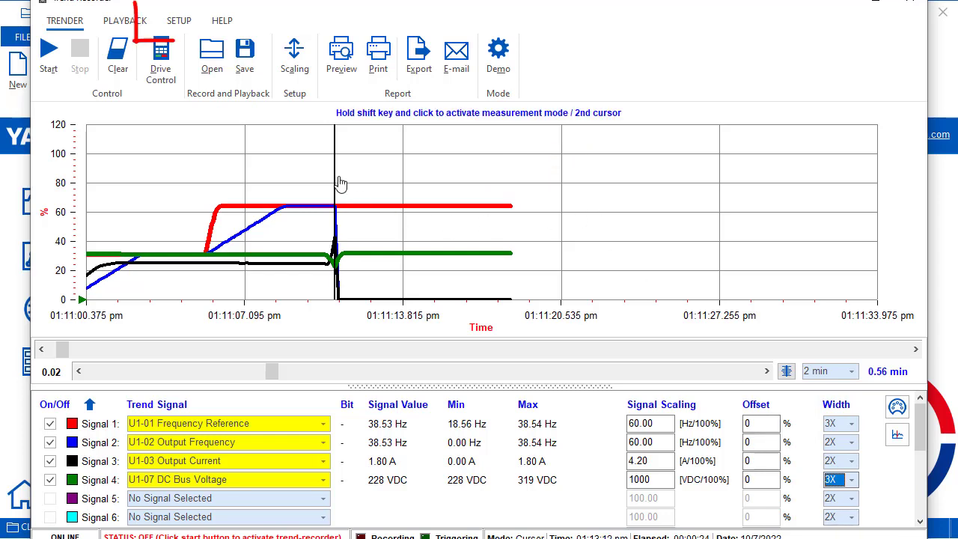
- Set the Y-axis range to -120 to 120 % in the Setup scaling options
{"action": "left_click", "coordinate": [180, 21]}
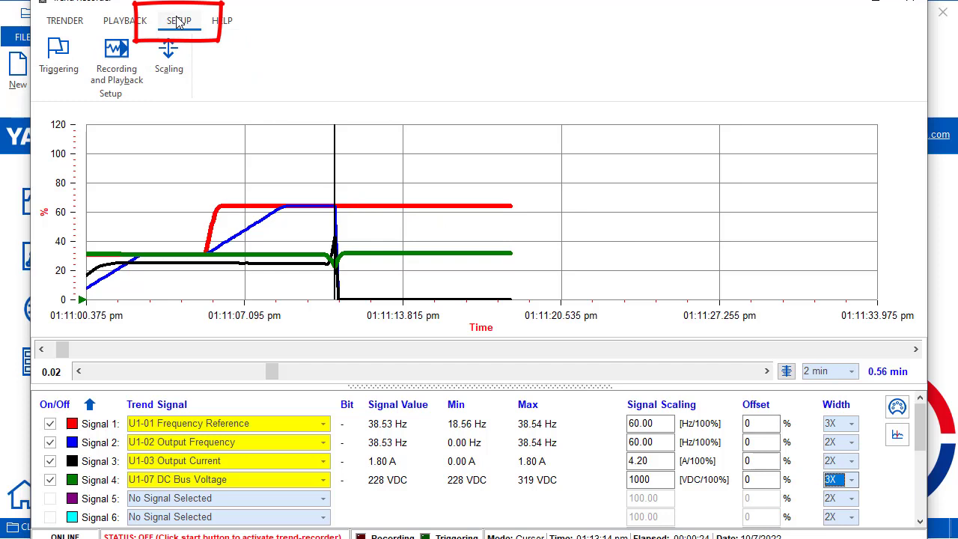
{"action": "left_click", "coordinate": [167, 54]}
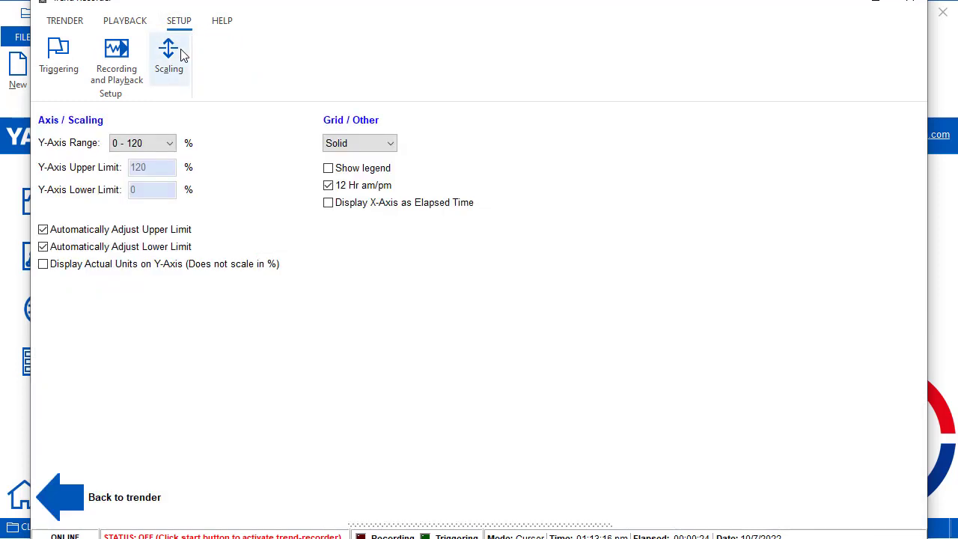
{"action": "mouse_move", "coordinate": [182, 54]}
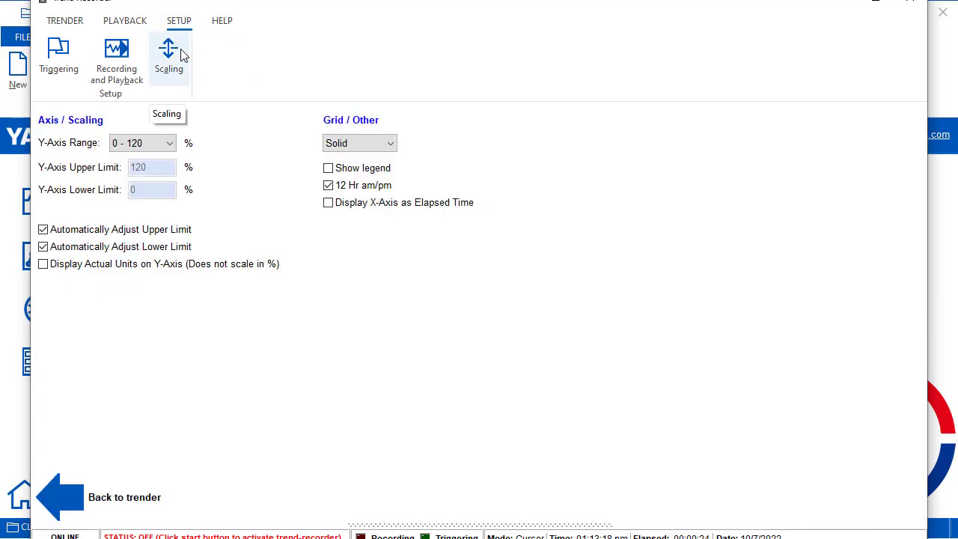
{"action": "mouse_move", "coordinate": [172, 148]}
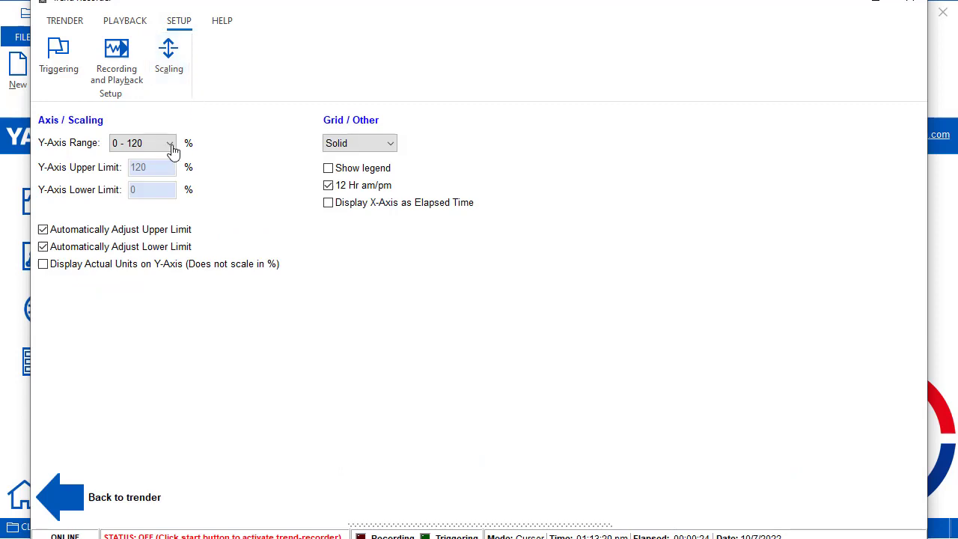
{"action": "left_click", "coordinate": [171, 144]}
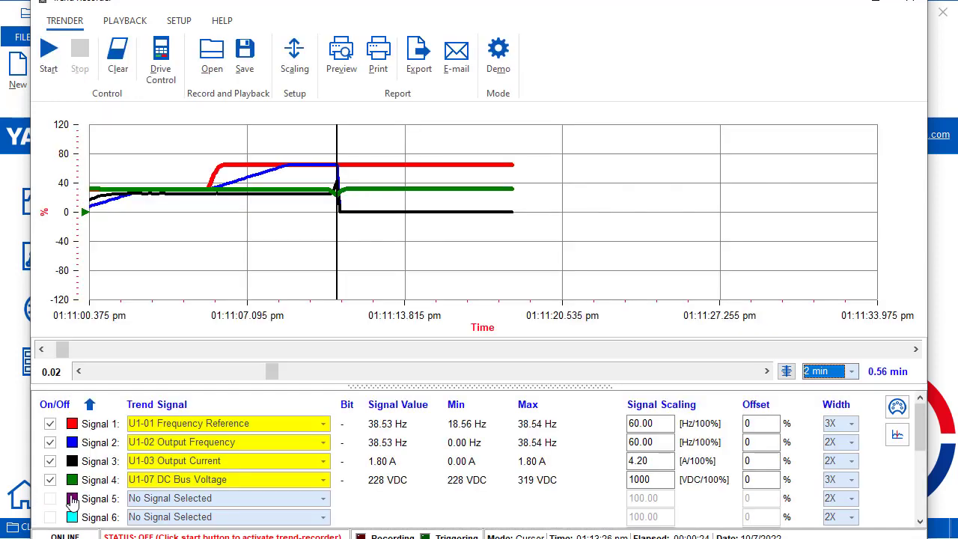
{"action": "mouse_move", "coordinate": [136, 297]}
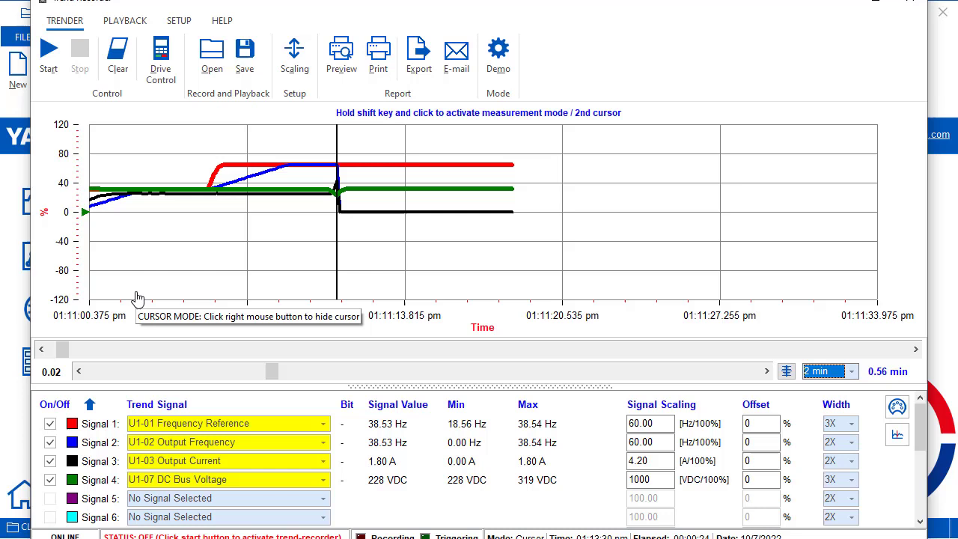
{"action": "mouse_move", "coordinate": [156, 234]}
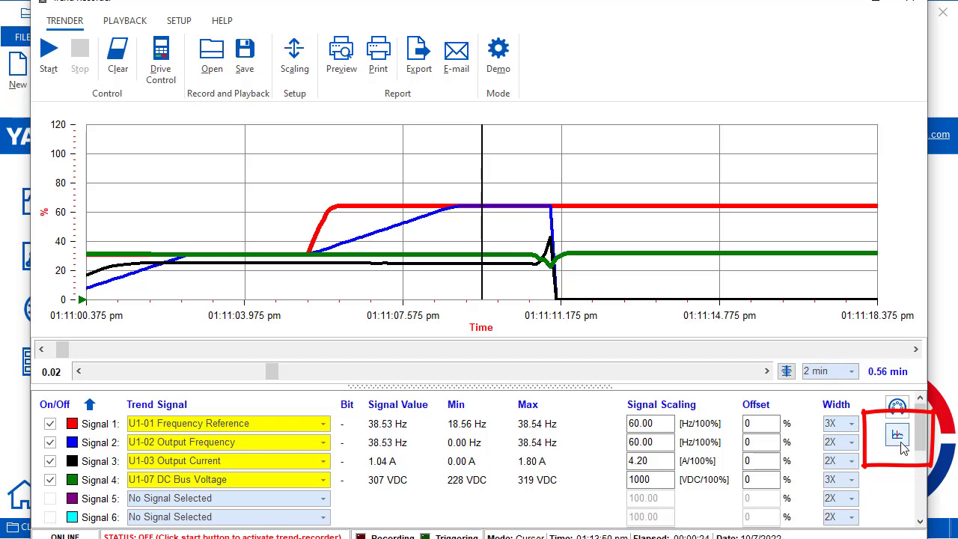
{"action": "mouse_move", "coordinate": [898, 435]}
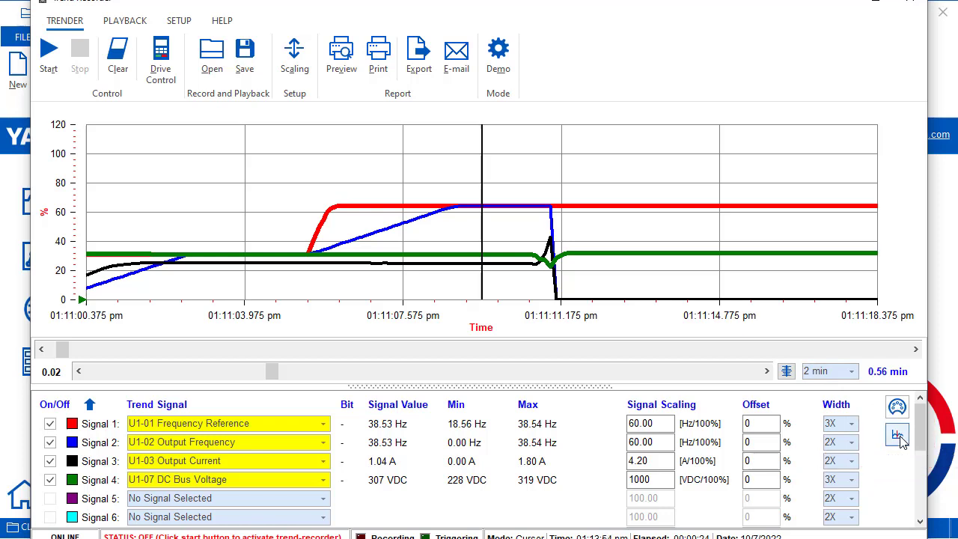
- Activate the two measurement cursors and move Cursor 1 later along the trend
{"action": "left_click", "coordinate": [897, 434]}
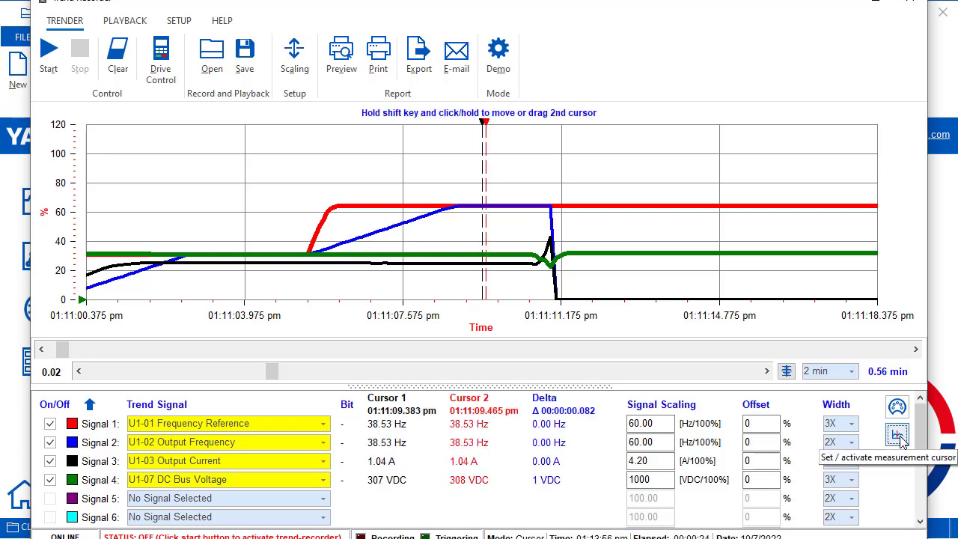
{"action": "mouse_move", "coordinate": [419, 443]}
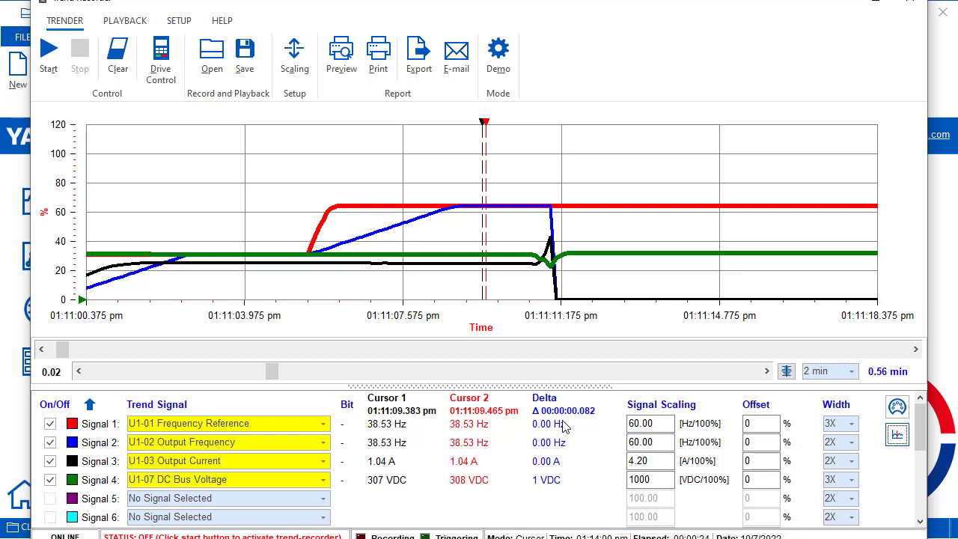
{"action": "mouse_move", "coordinate": [516, 213]}
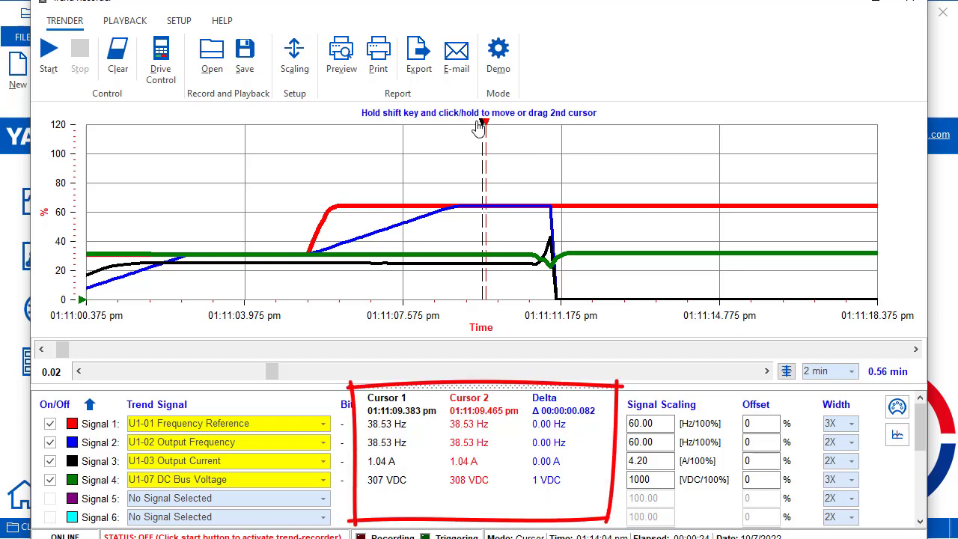
{"action": "left_click_drag", "start_coordinate": [485, 123], "coordinate": [510, 123]}
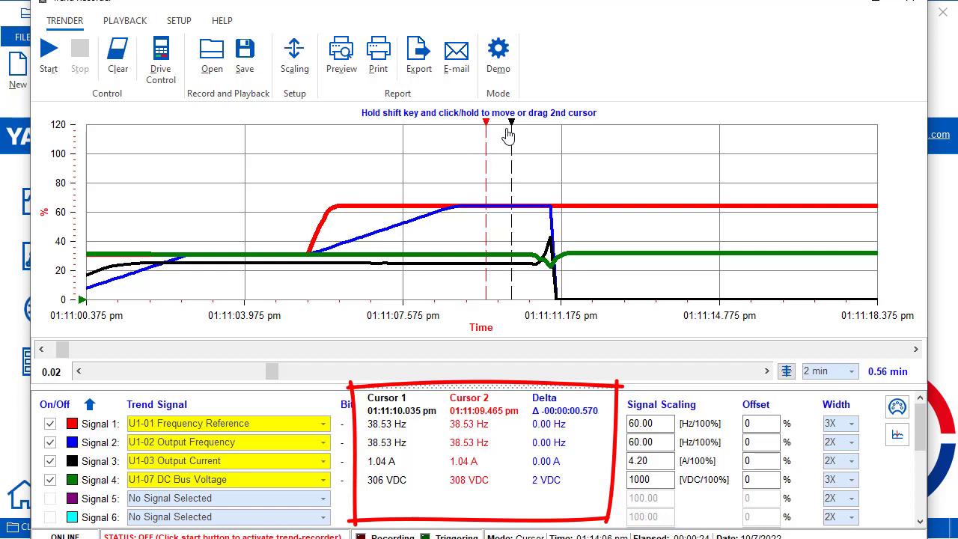
{"action": "left_click_drag", "start_coordinate": [511, 123], "coordinate": [590, 123]}
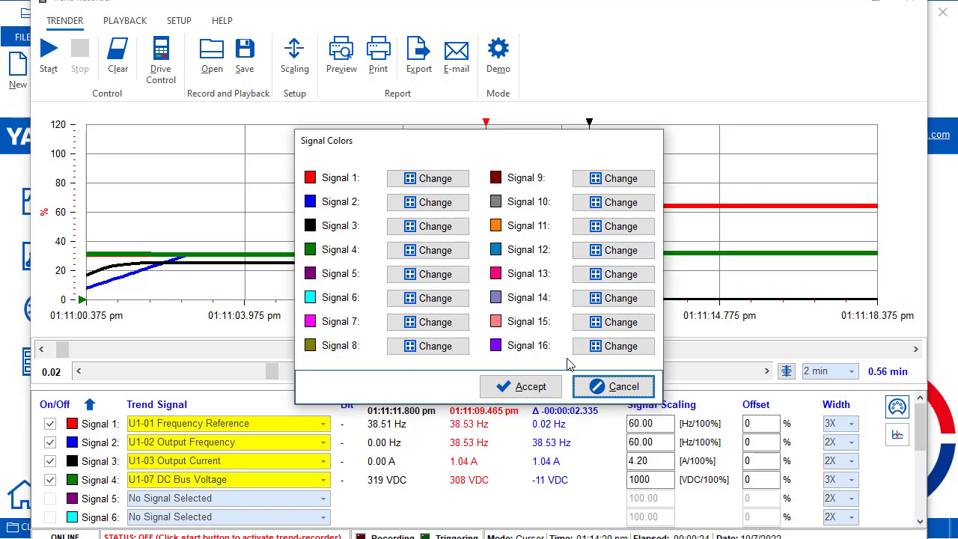
- Dismiss the Signal Colors dialog to leave the trend recorder
{"action": "left_click", "coordinate": [623, 386]}
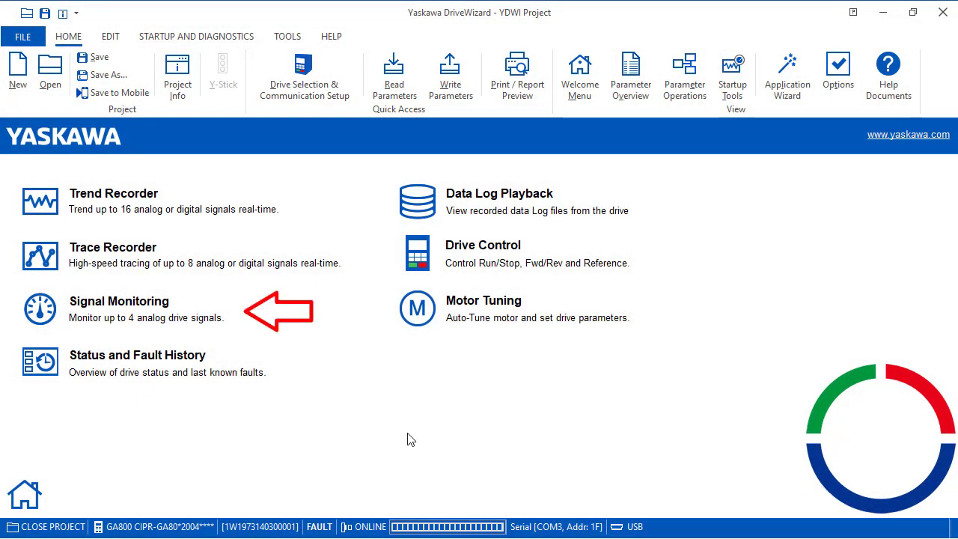
{"action": "mouse_move", "coordinate": [156, 310]}
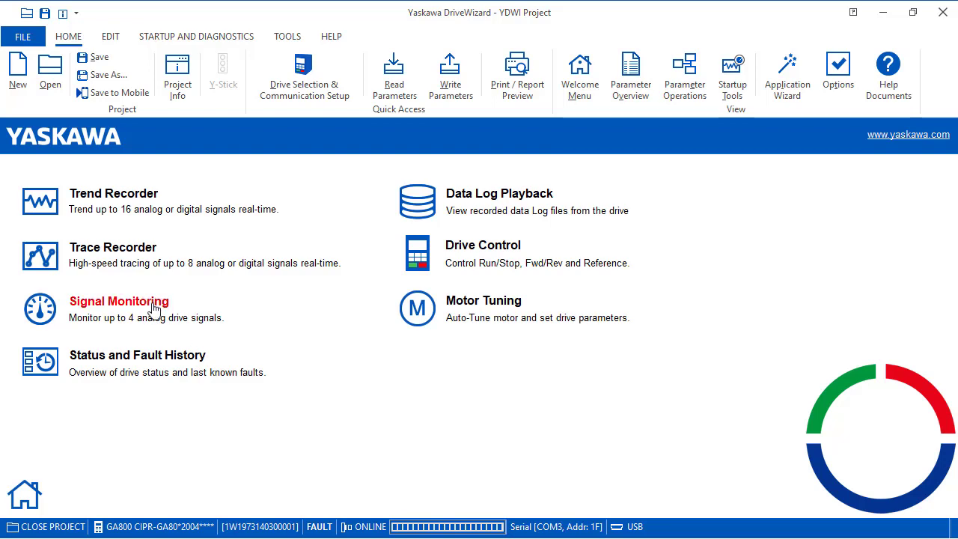
{"action": "left_click", "coordinate": [117, 301]}
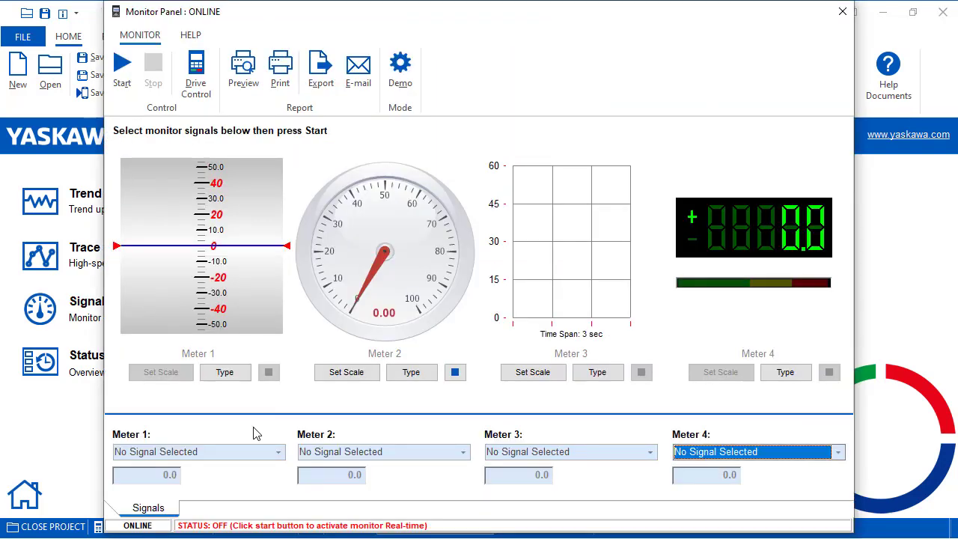
{"action": "left_click", "coordinate": [197, 452]}
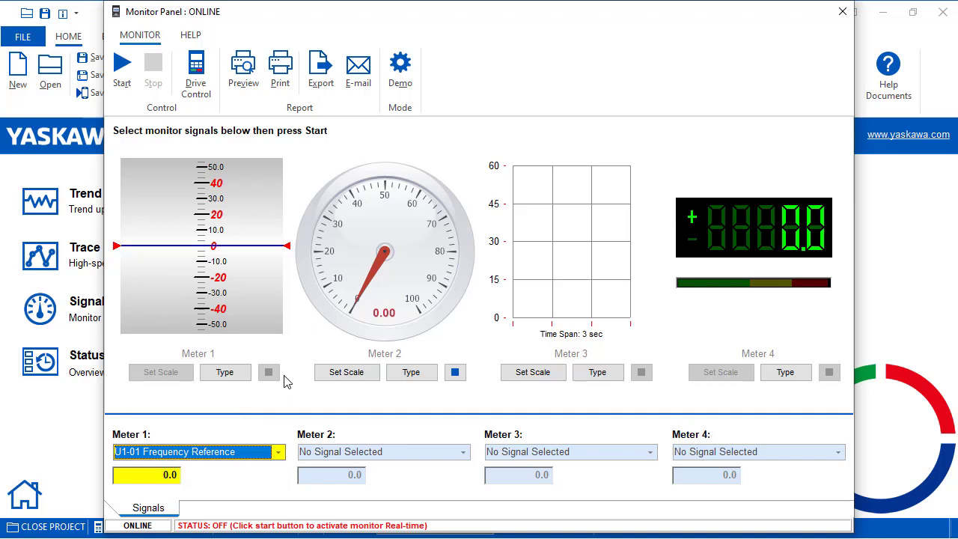
{"action": "left_click", "coordinate": [455, 371]}
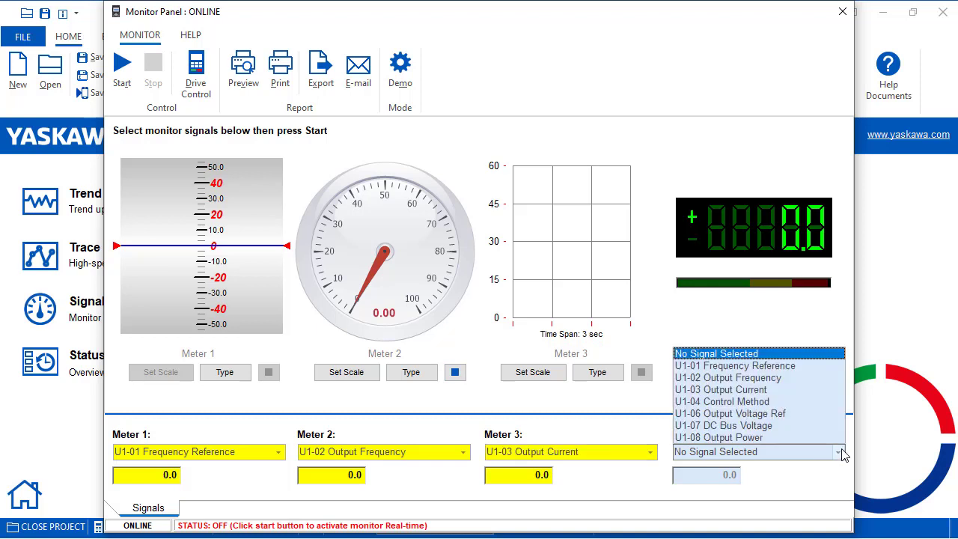
{"action": "left_click", "coordinate": [722, 425]}
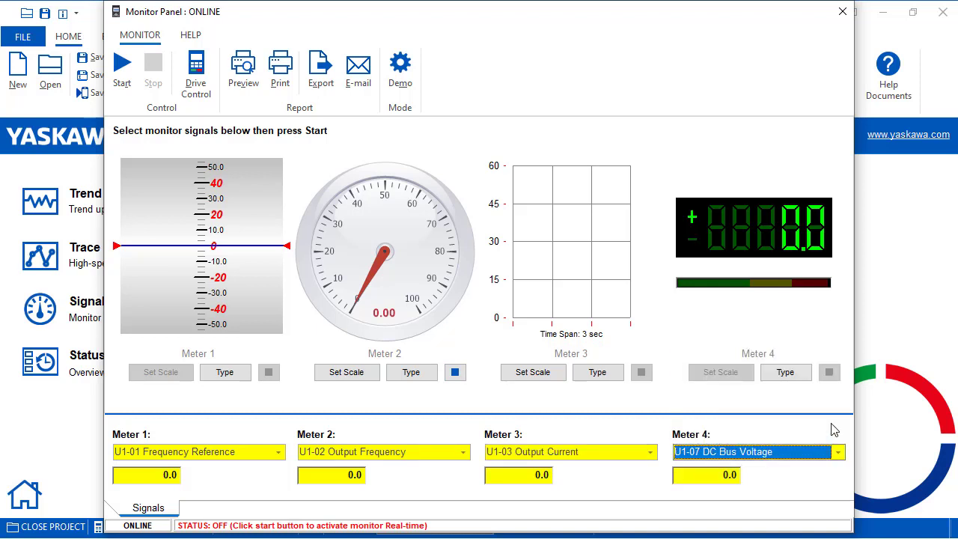
{"action": "mouse_move", "coordinate": [123, 63]}
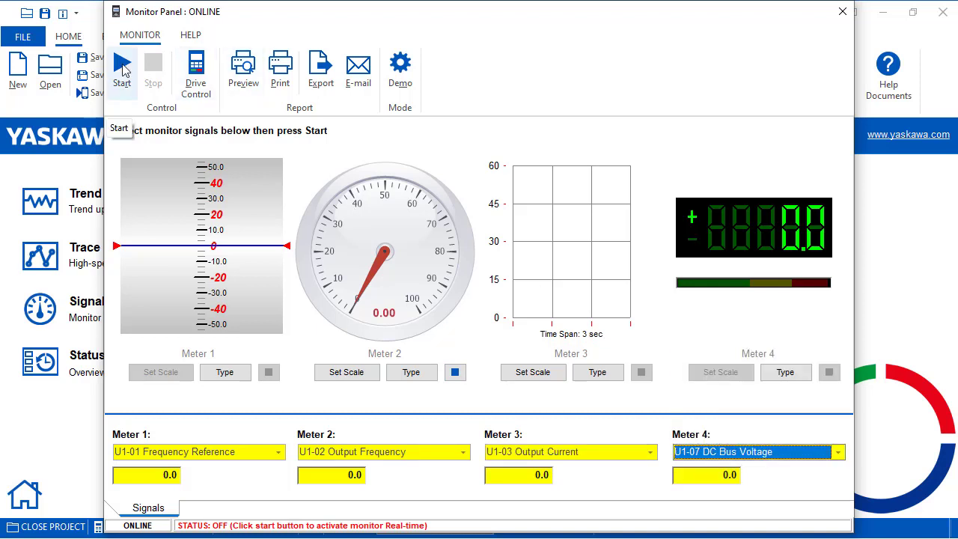
{"action": "left_click", "coordinate": [122, 65]}
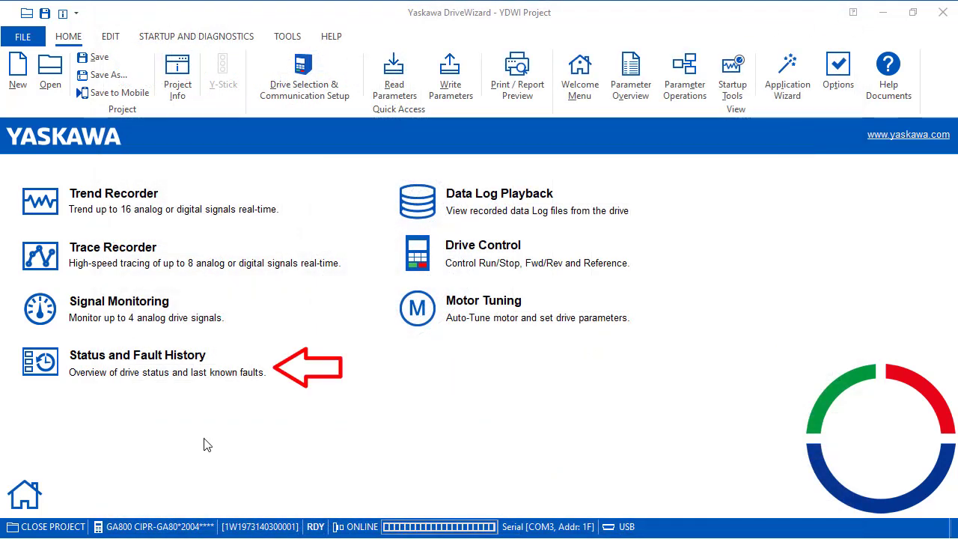
- View the Status Panel's status, fault history and the Uv1 fault trace (45.83 Hz, 2.12 A)
{"action": "left_click", "coordinate": [138, 355]}
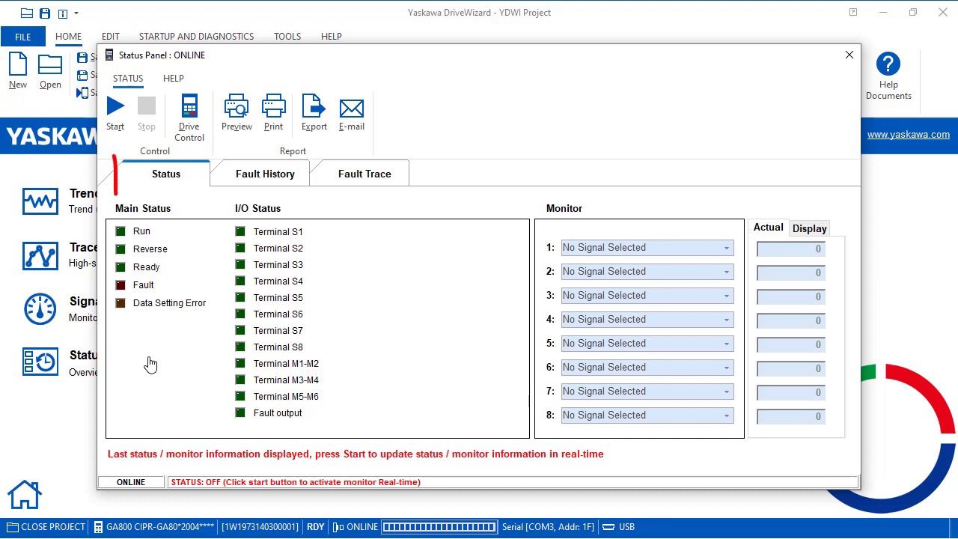
{"action": "left_click", "coordinate": [164, 174]}
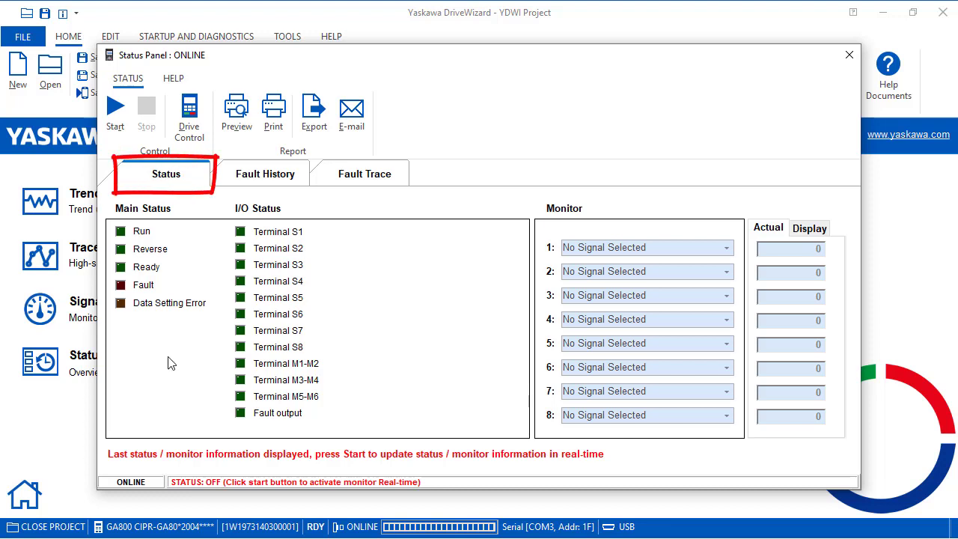
{"action": "mouse_move", "coordinate": [278, 182]}
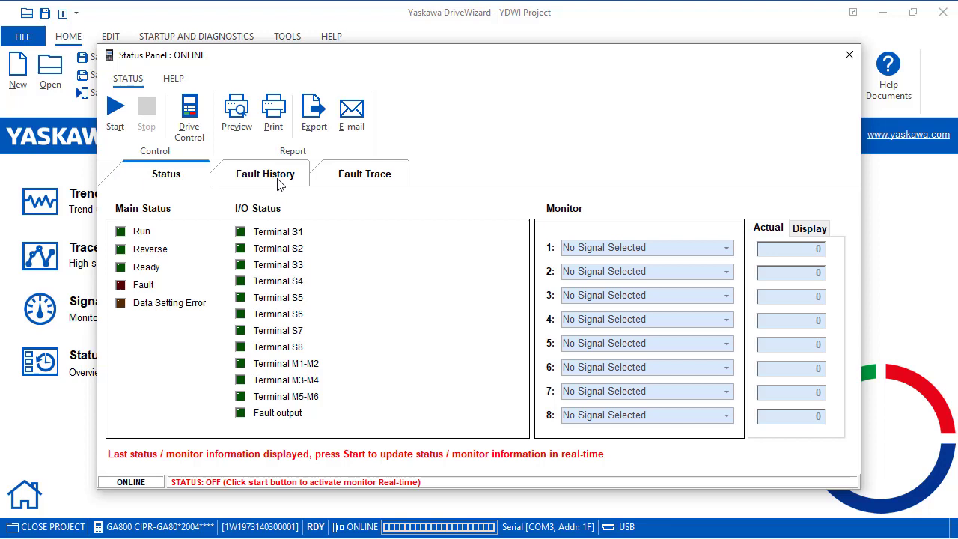
{"action": "left_click", "coordinate": [263, 174]}
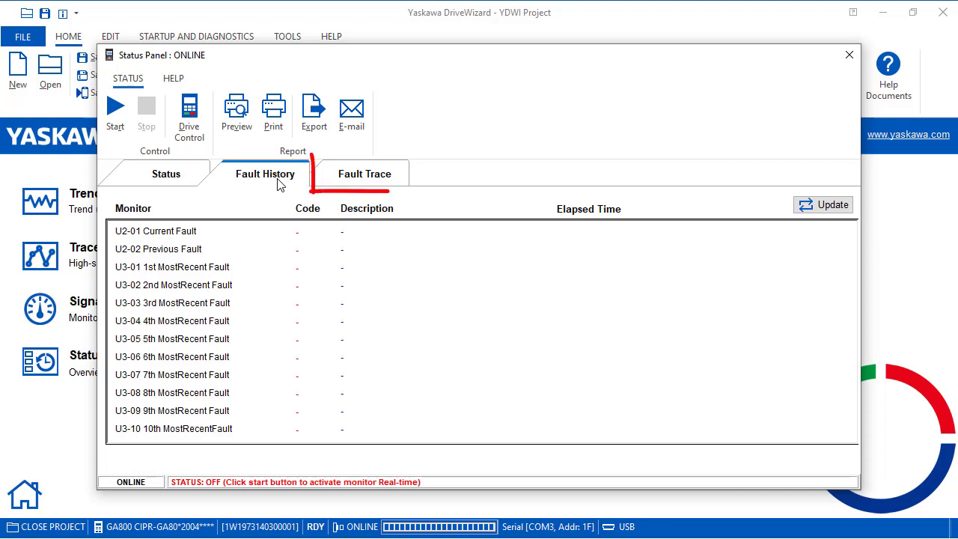
{"action": "left_click", "coordinate": [364, 174]}
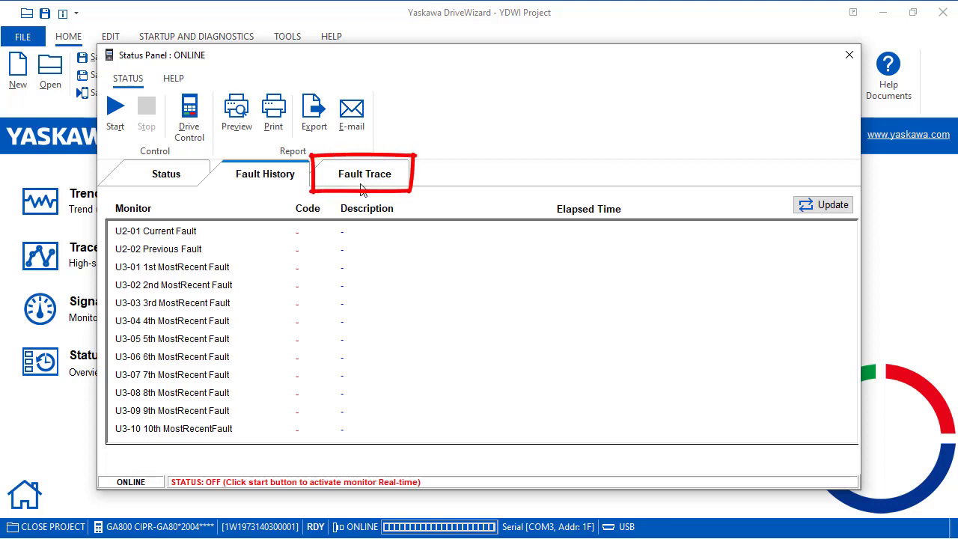
{"action": "left_click", "coordinate": [365, 174]}
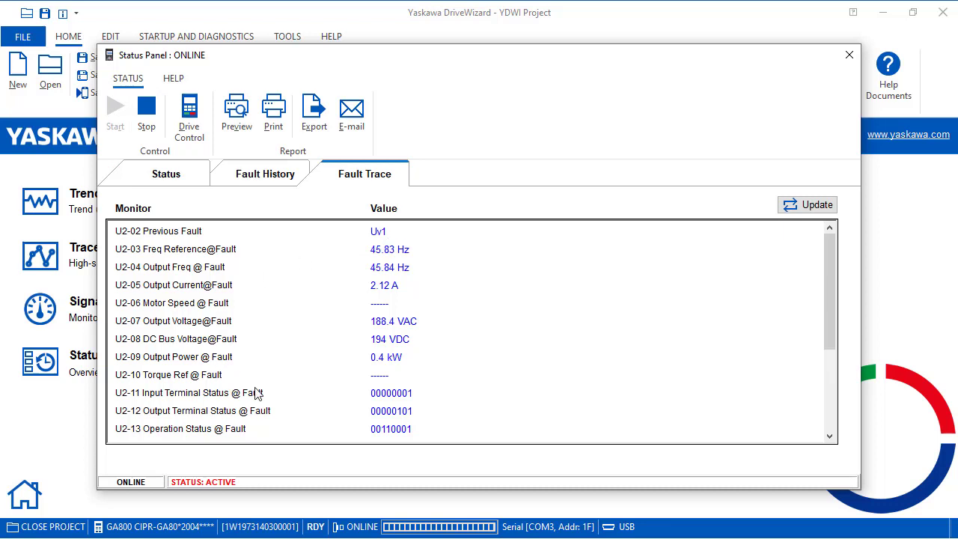
{"action": "mouse_move", "coordinate": [273, 196]}
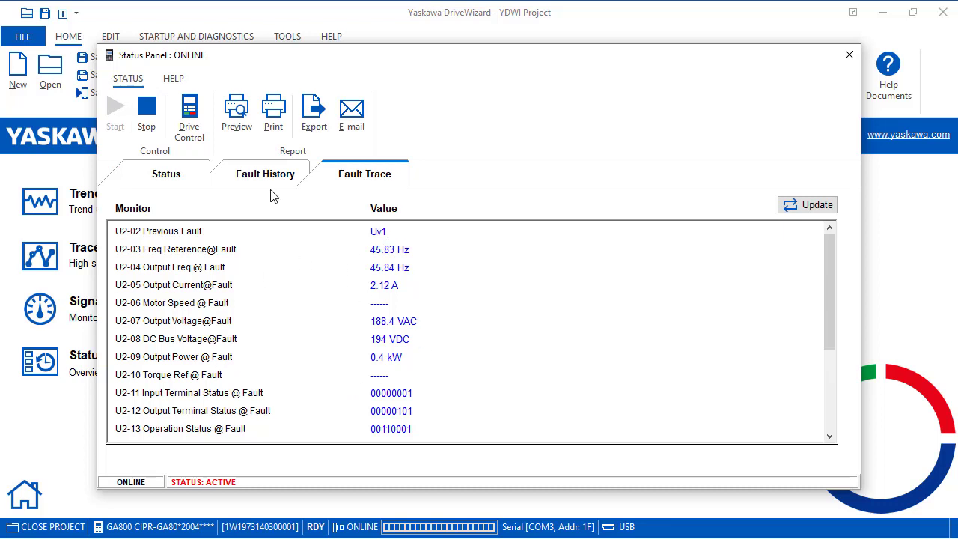
- Review the Uv1 and EF3 fault history, then return to live drive status
{"action": "left_click", "coordinate": [266, 174]}
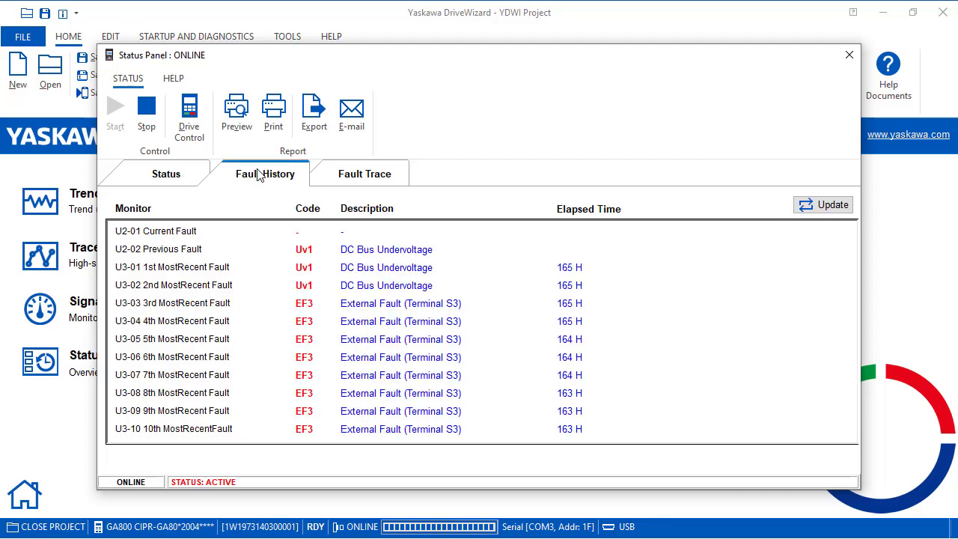
{"action": "mouse_move", "coordinate": [335, 280]}
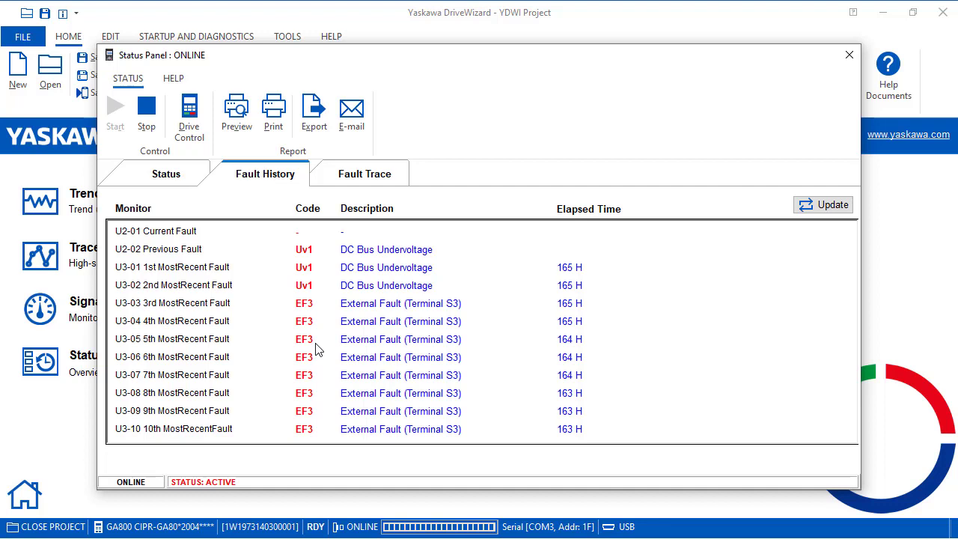
{"action": "mouse_move", "coordinate": [416, 350]}
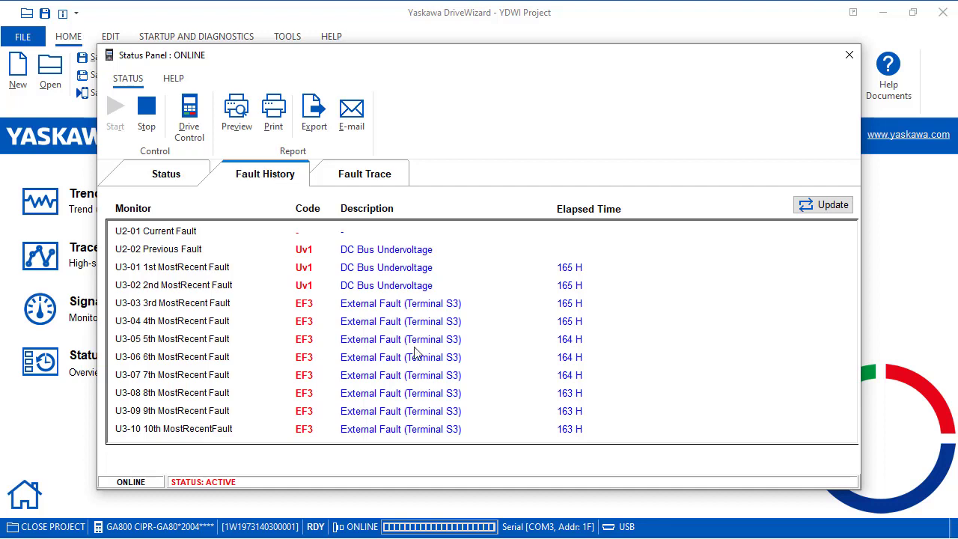
{"action": "mouse_move", "coordinate": [593, 347]}
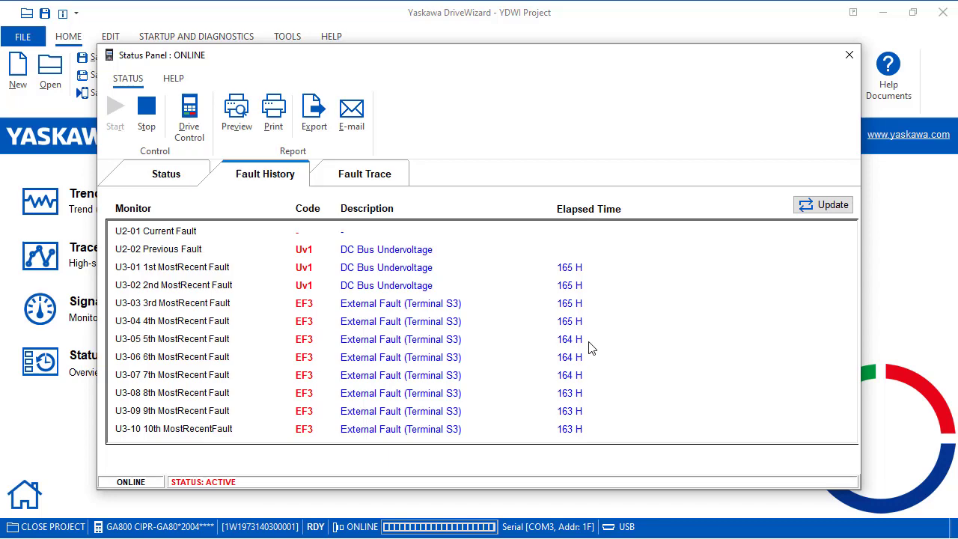
{"action": "mouse_move", "coordinate": [373, 271]}
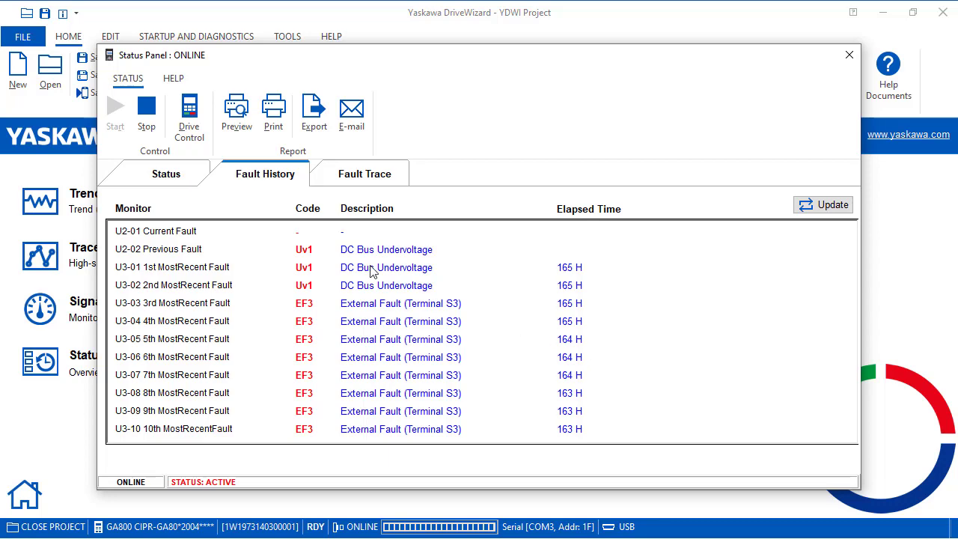
{"action": "left_click", "coordinate": [164, 174]}
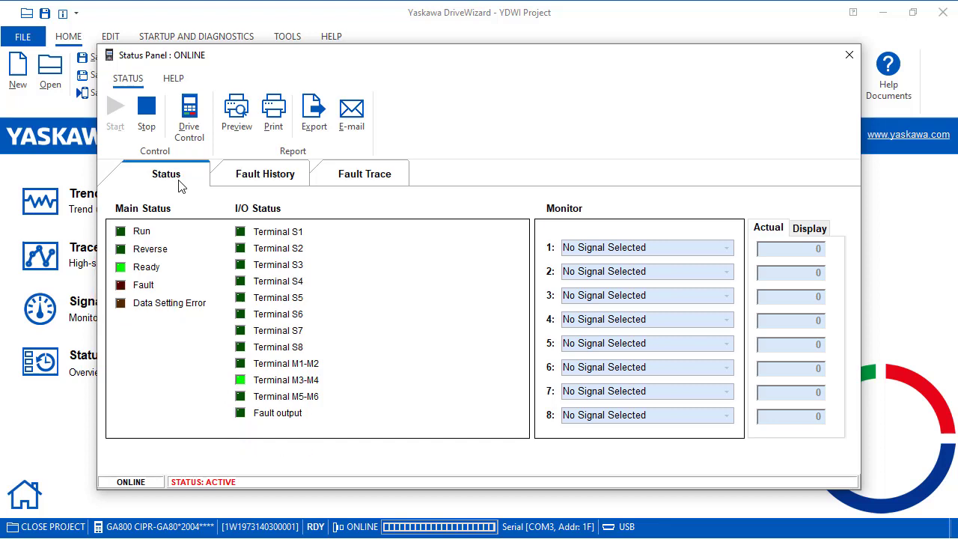
{"action": "mouse_move", "coordinate": [670, 251]}
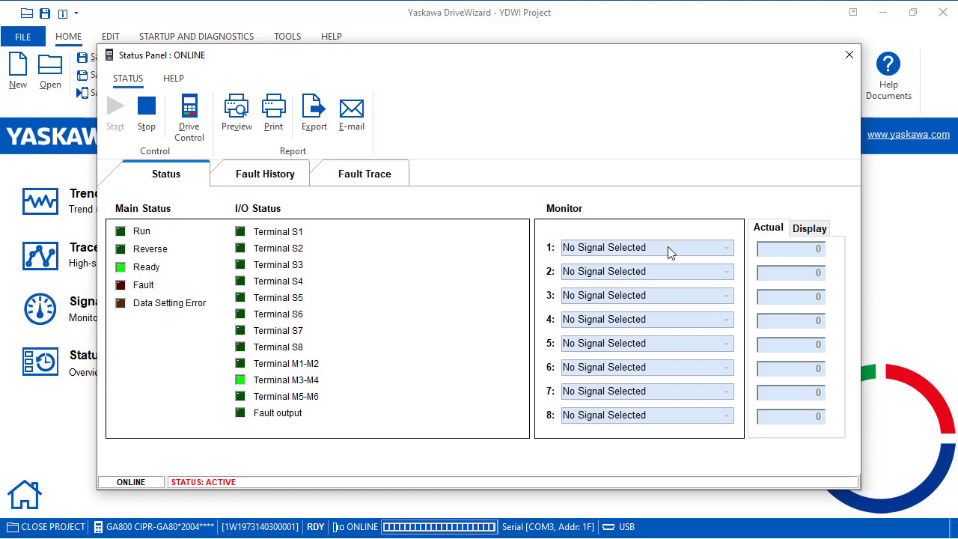
{"action": "mouse_move", "coordinate": [308, 230]}
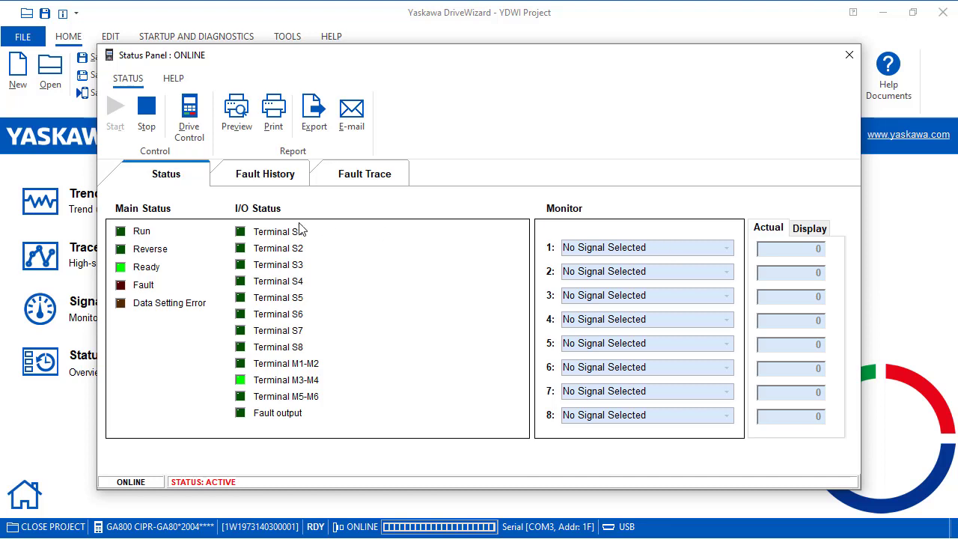
{"action": "mouse_move", "coordinate": [146, 108]}
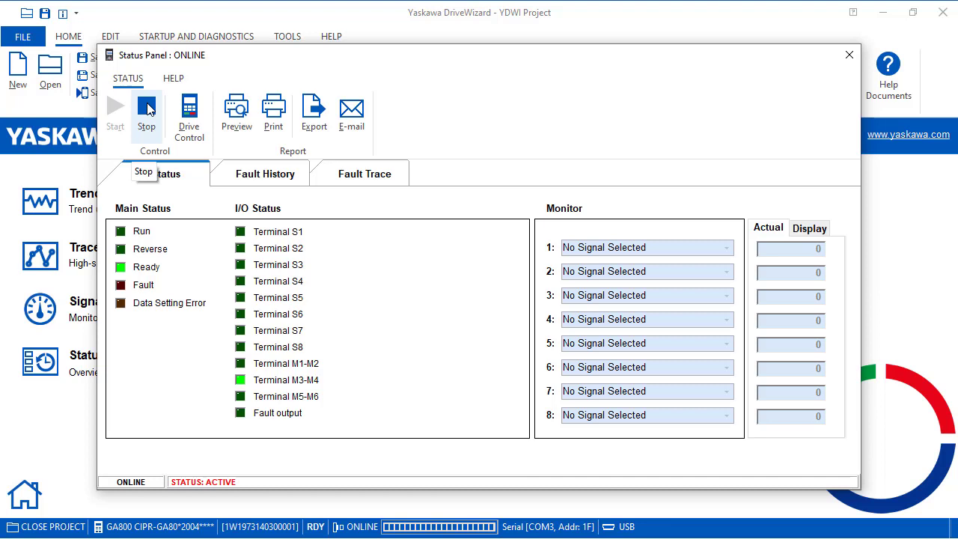
- Stop monitoring and assign U1-01 Frequency Reference, U1-02 Output Frequency, U1-03 Output Current to monitors 1-3
{"action": "left_click", "coordinate": [146, 108]}
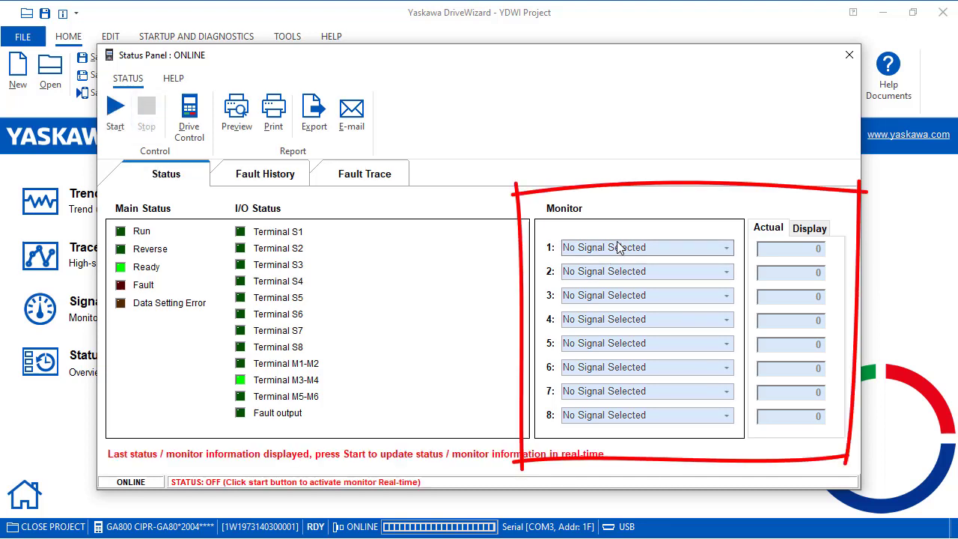
{"action": "left_click", "coordinate": [722, 247]}
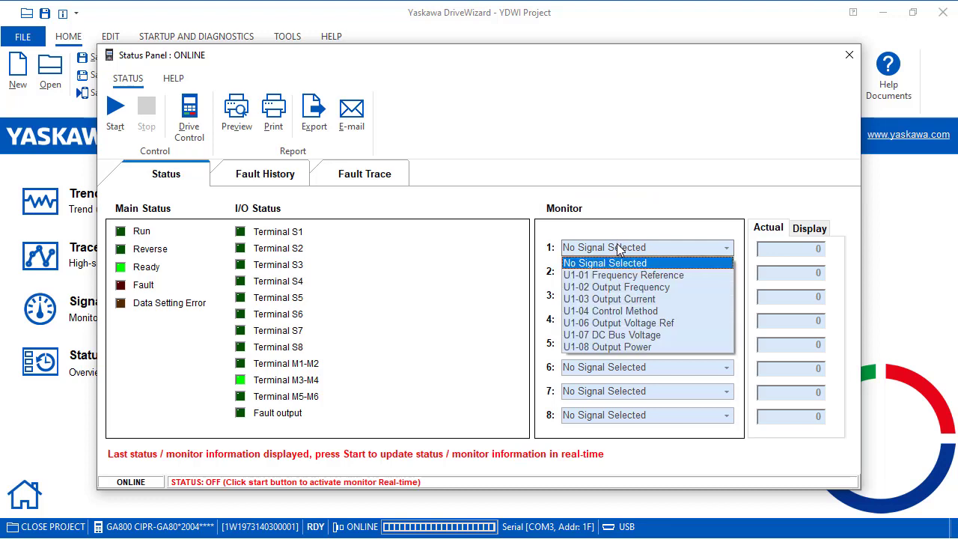
{"action": "mouse_move", "coordinate": [623, 276]}
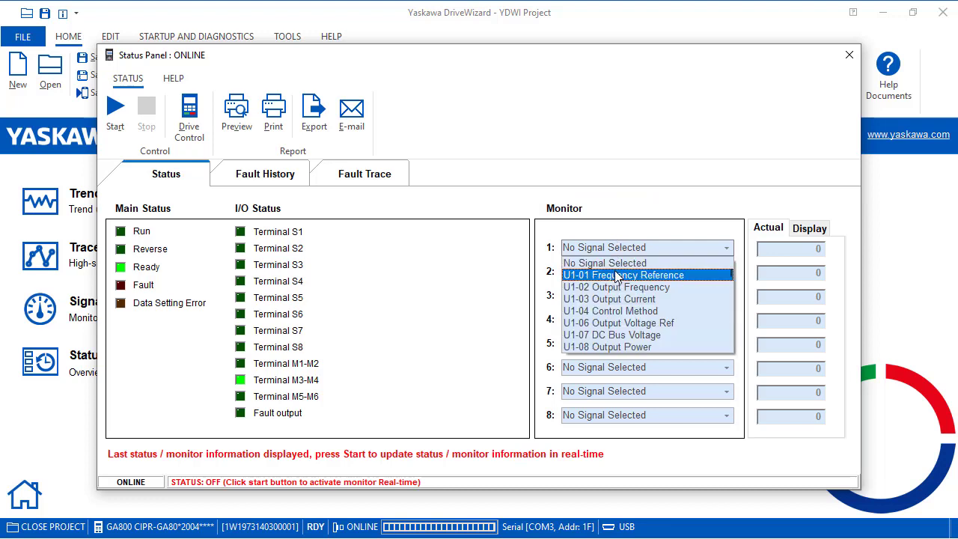
{"action": "left_click", "coordinate": [622, 275]}
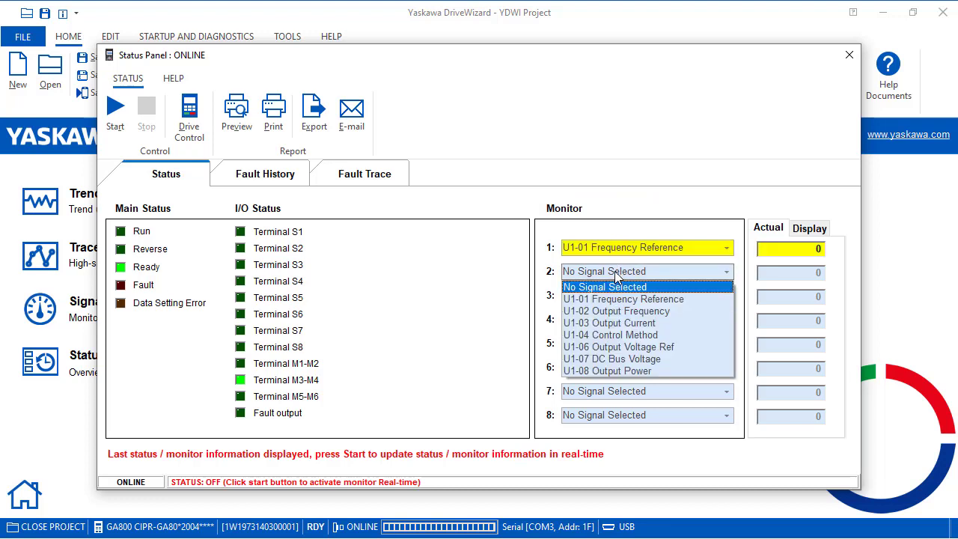
{"action": "mouse_move", "coordinate": [616, 312]}
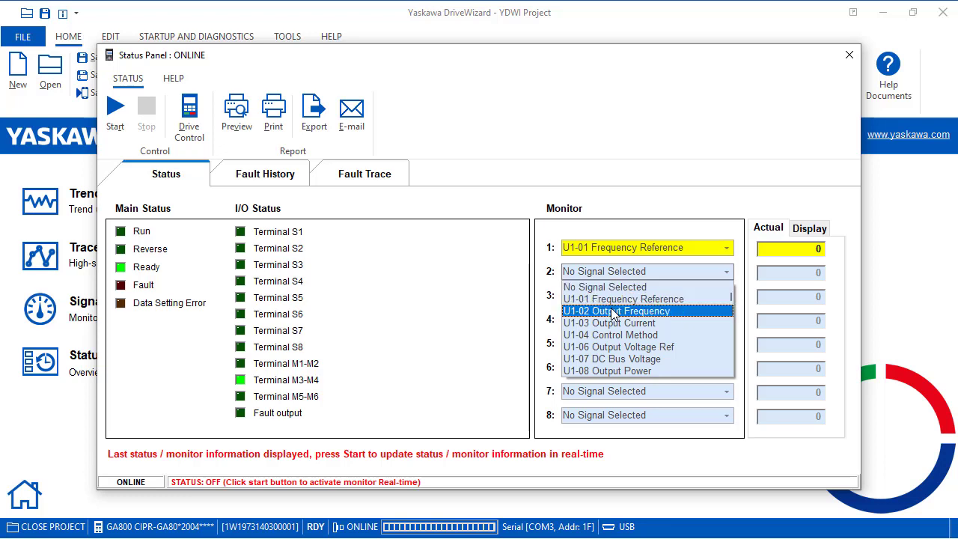
{"action": "left_click", "coordinate": [617, 309]}
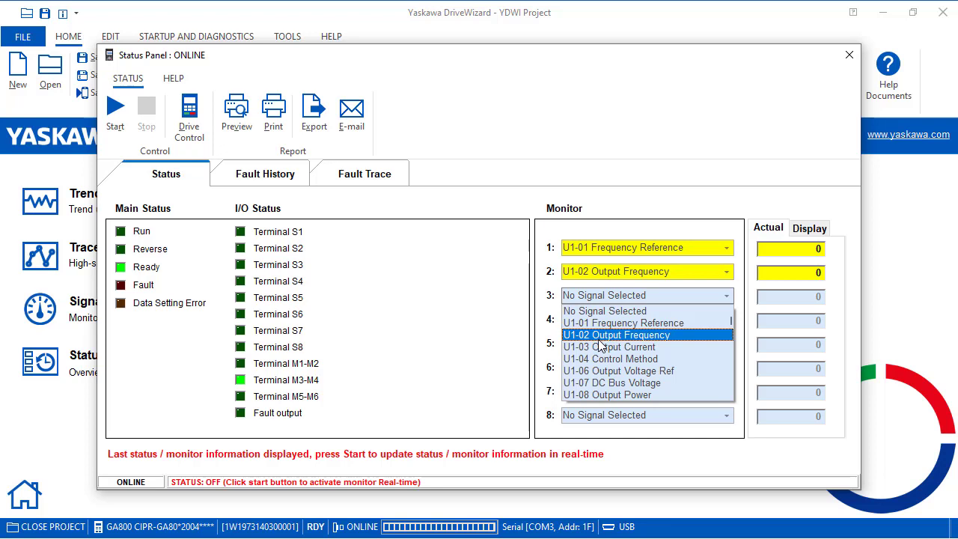
{"action": "left_click", "coordinate": [615, 347]}
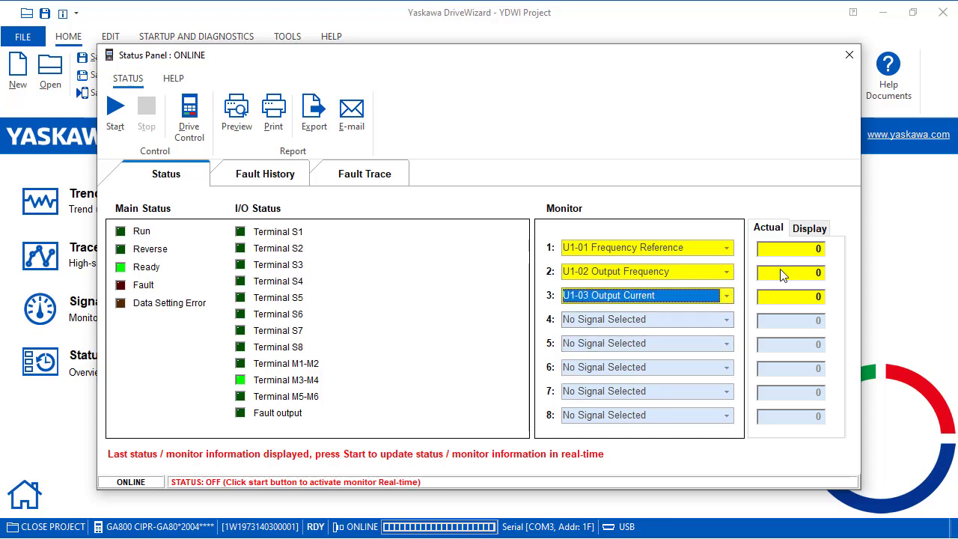
{"action": "mouse_move", "coordinate": [836, 299]}
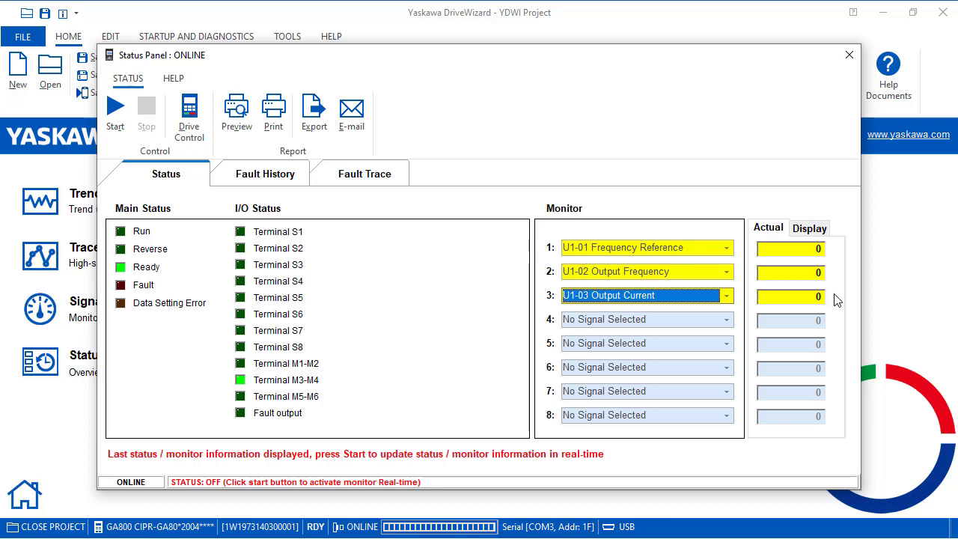
{"action": "mouse_move", "coordinate": [104, 111]}
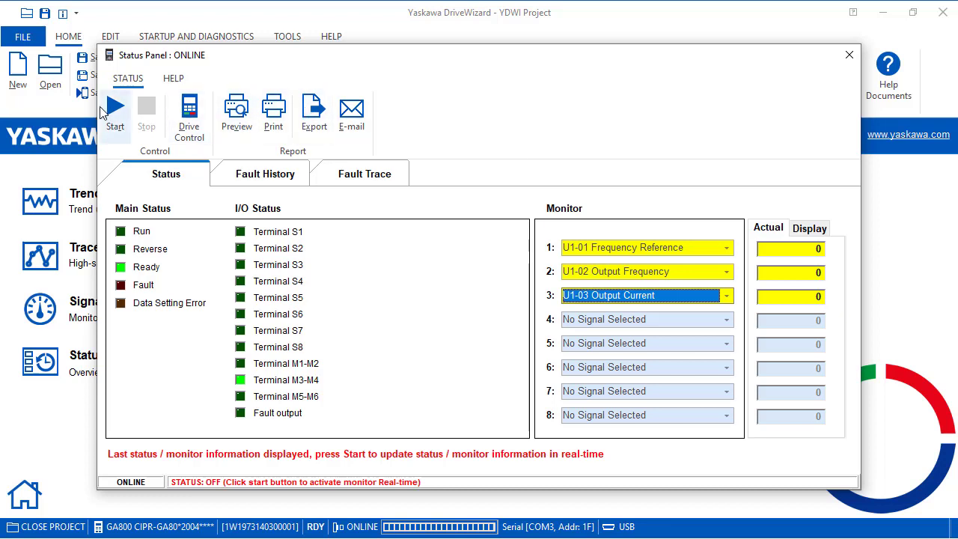
- Start real-time monitoring of the chosen signals, then check the Uv1/EF3 fault history
{"action": "left_click", "coordinate": [115, 108]}
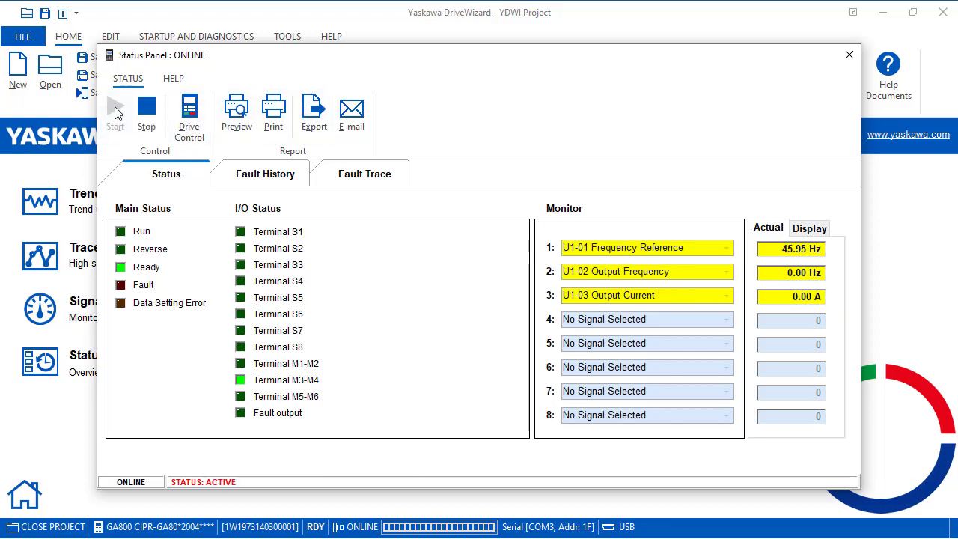
{"action": "mouse_move", "coordinate": [117, 117]}
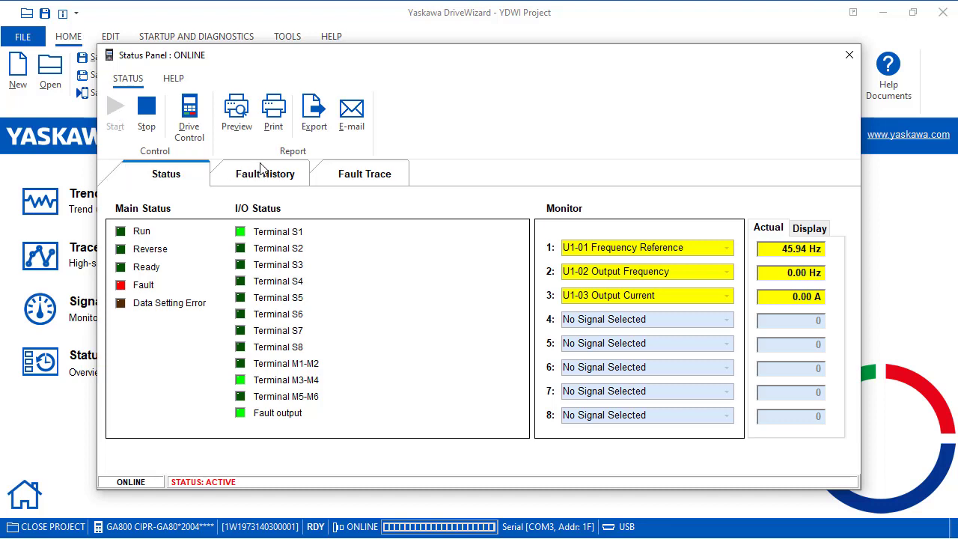
{"action": "left_click", "coordinate": [267, 174]}
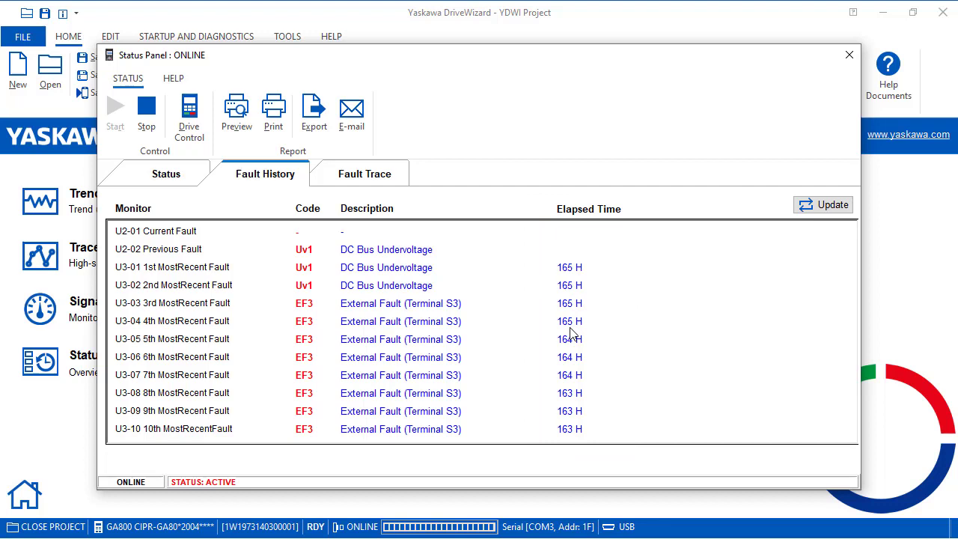
- Show the Fault Trace values captured at the previous Uv1 fault
{"action": "left_click", "coordinate": [365, 173]}
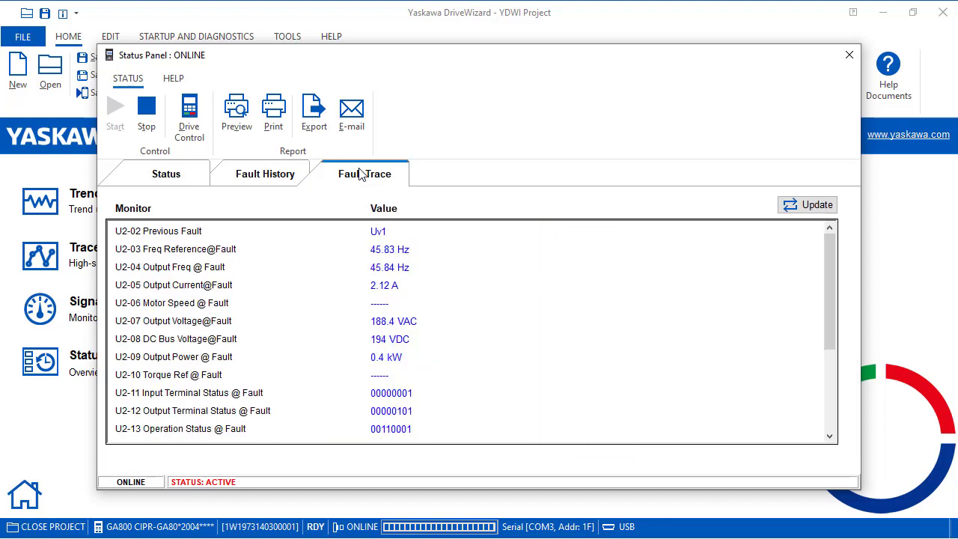
{"action": "mouse_move", "coordinate": [404, 217]}
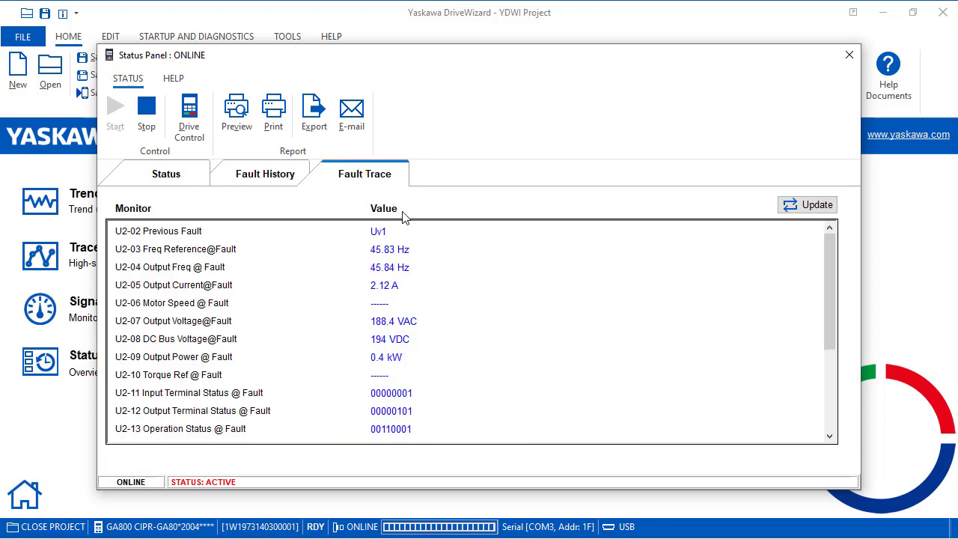
{"action": "mouse_move", "coordinate": [431, 237]}
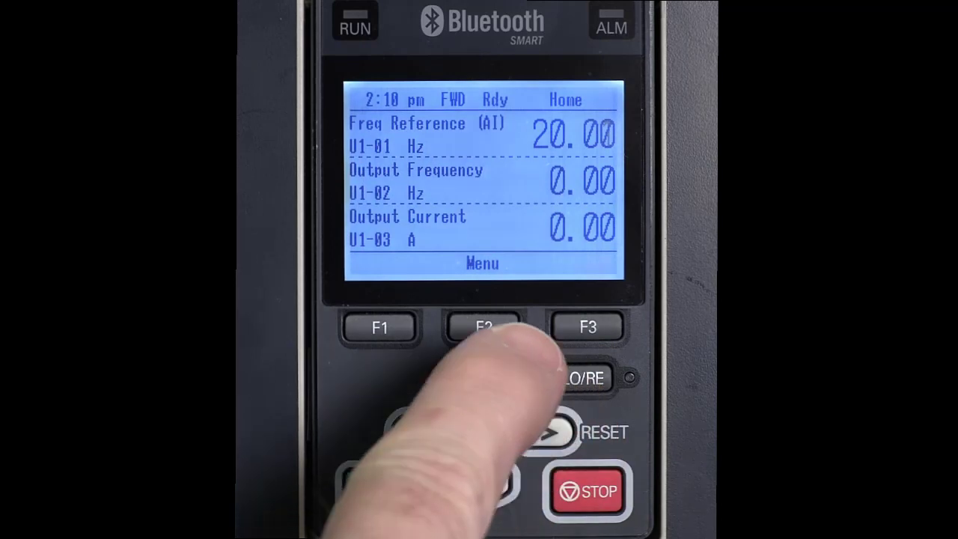
- Review the keypad Data Logger setup with log monitors o5-03/o5-04 at 101 and 102, then return to Tools
{"action": "left_click", "coordinate": [482, 328]}
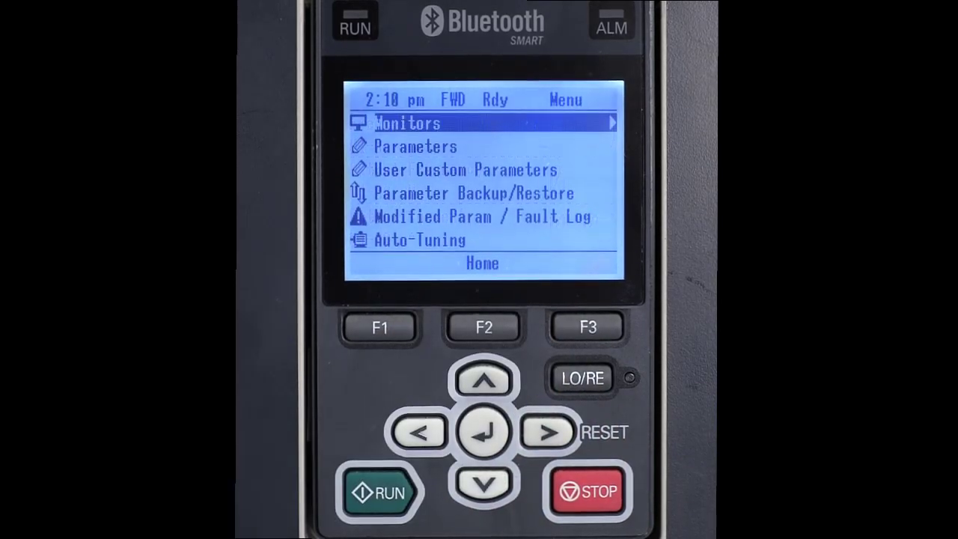
{"action": "left_click", "coordinate": [481, 488]}
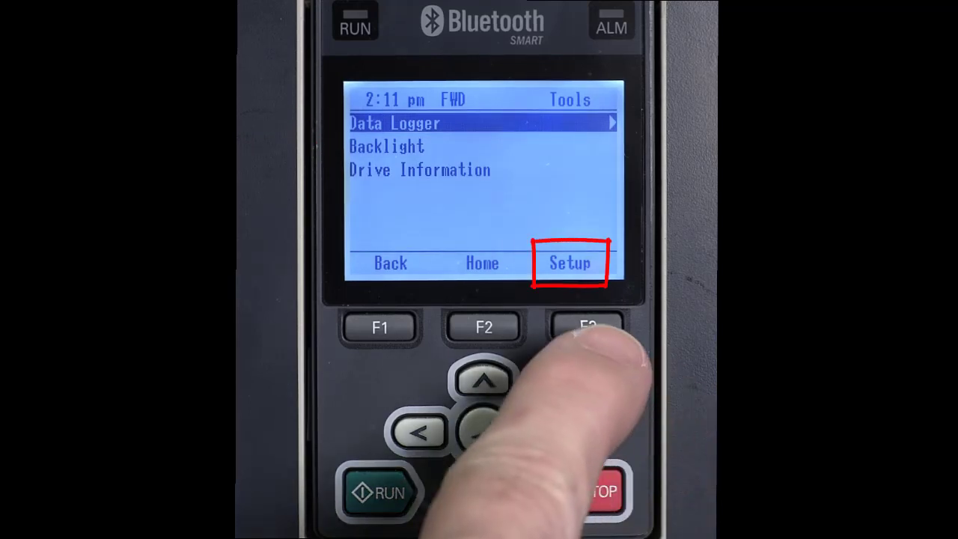
{"action": "left_click", "coordinate": [584, 327]}
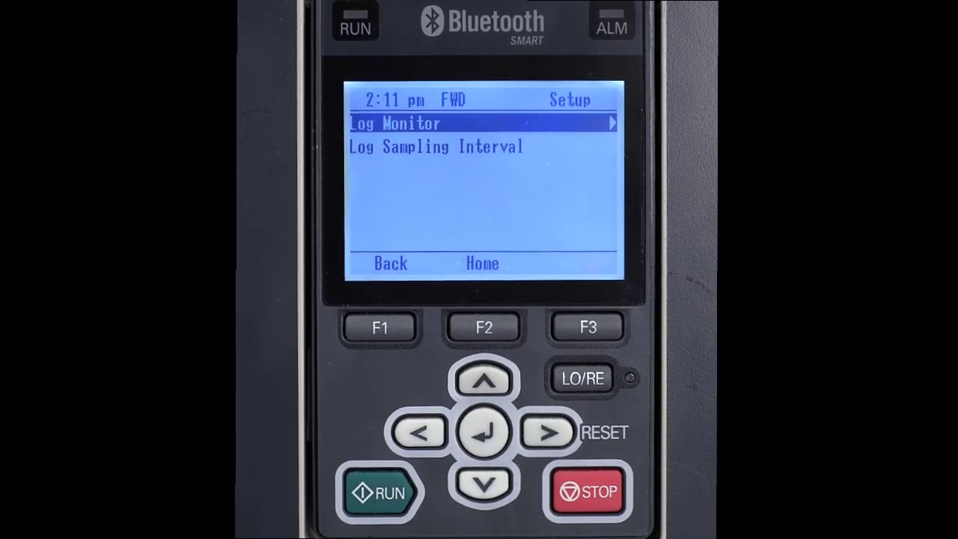
{"action": "left_click", "coordinate": [485, 432]}
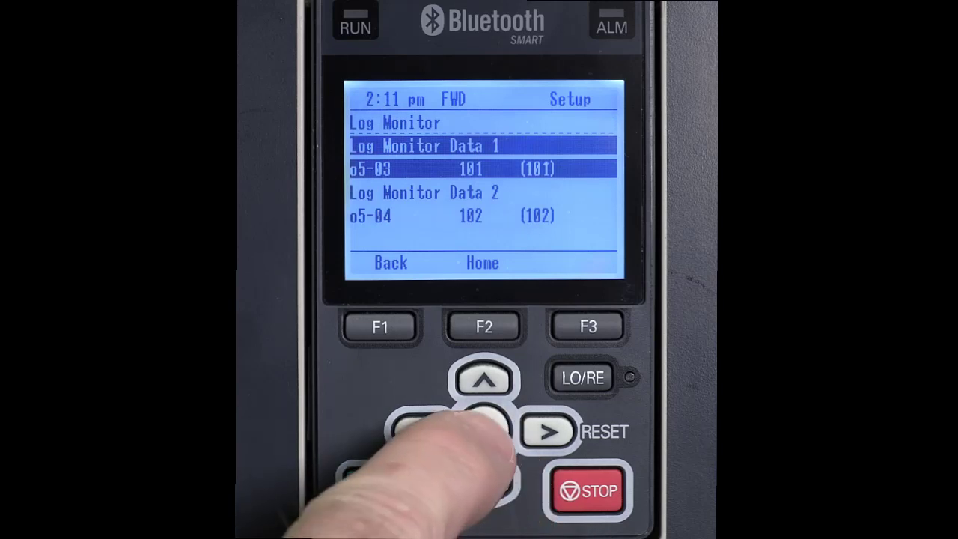
{"action": "left_click", "coordinate": [485, 433]}
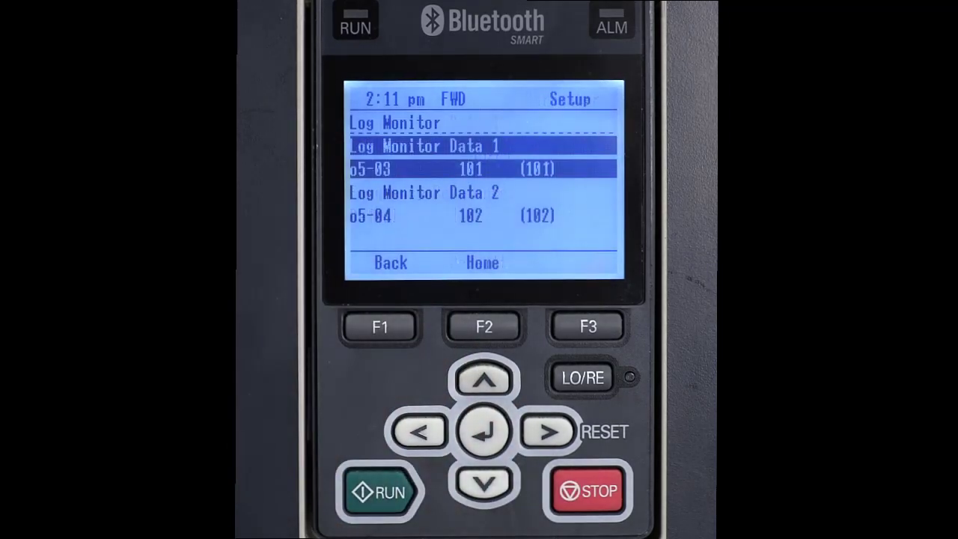
{"action": "left_click", "coordinate": [482, 382]}
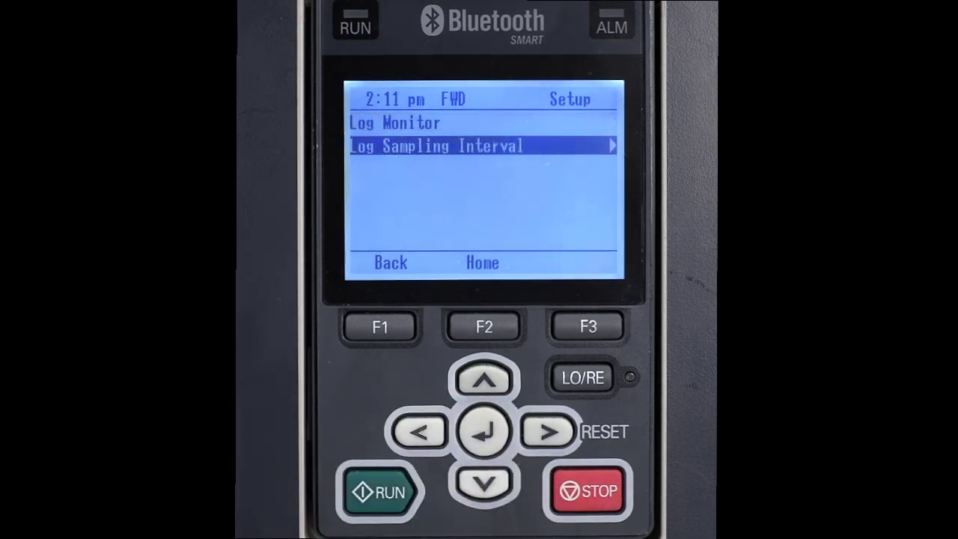
{"action": "left_click", "coordinate": [485, 432]}
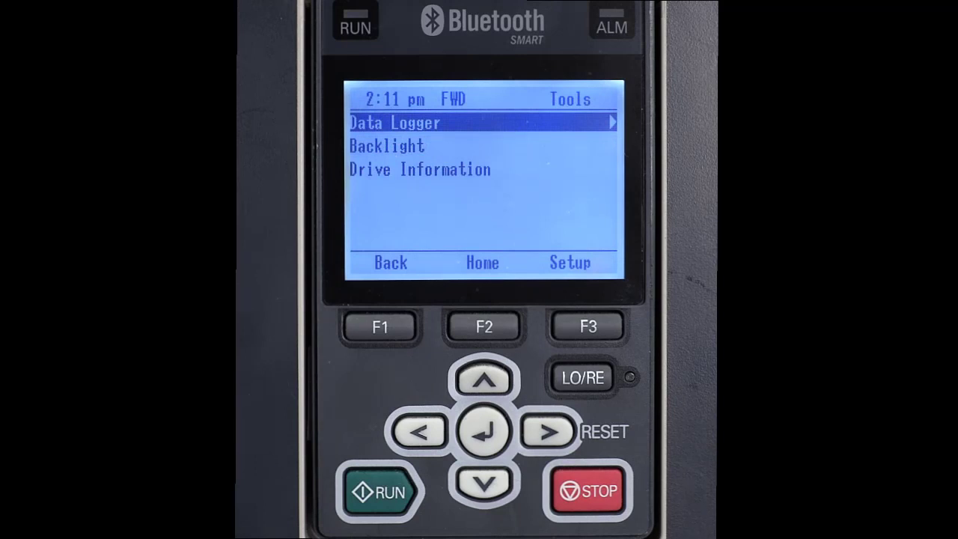
- Bring up the Begin Data Logging? prompt on the keypad and dismiss it back to the menu
{"action": "left_click", "coordinate": [482, 432]}
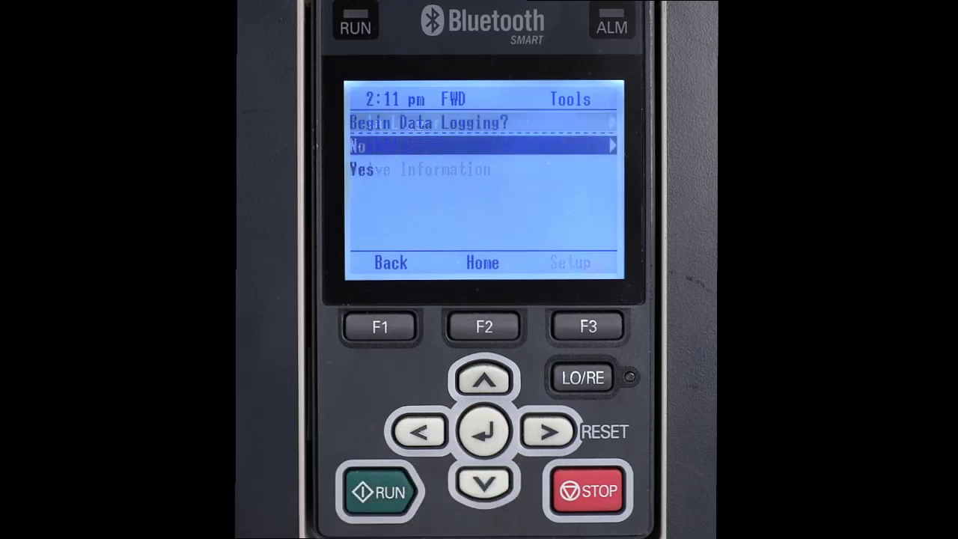
{"action": "left_click", "coordinate": [482, 481]}
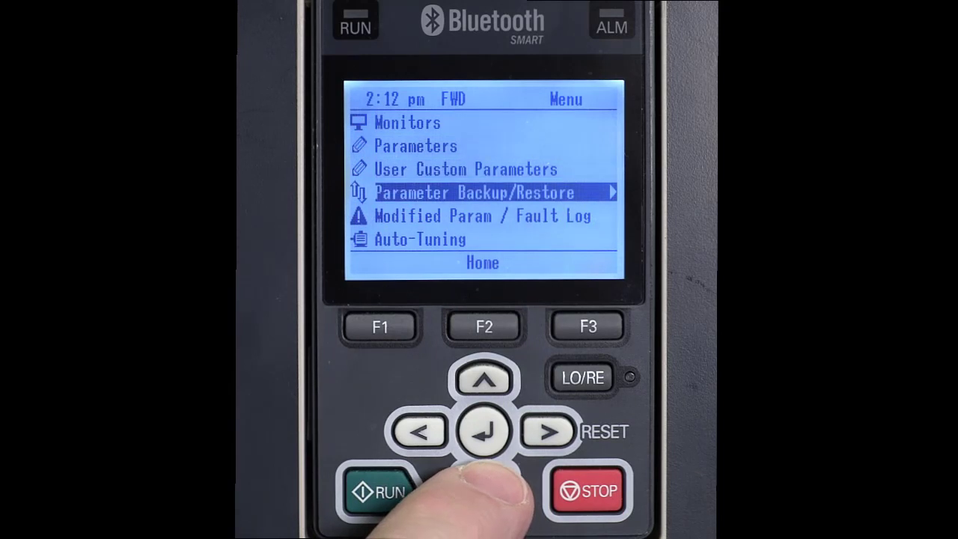
{"action": "left_click", "coordinate": [482, 434]}
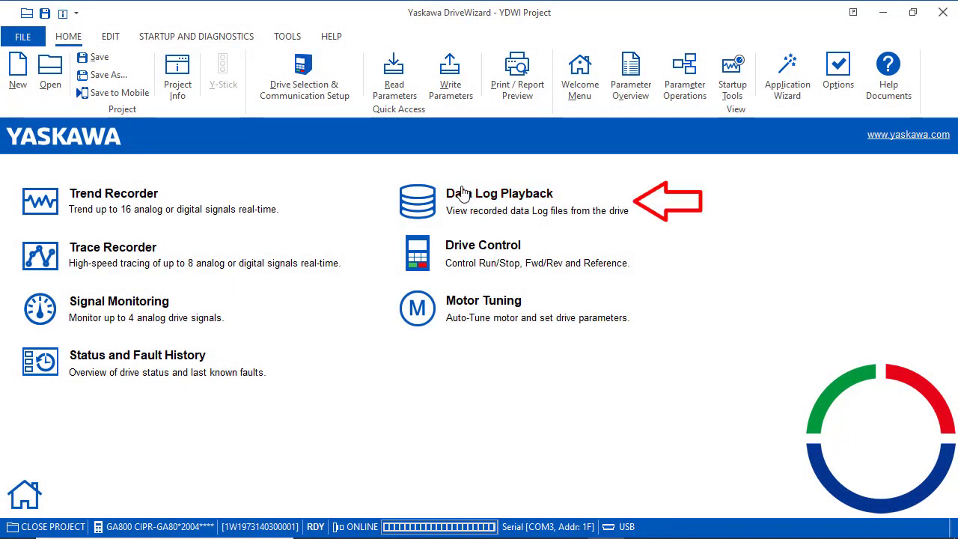
{"action": "mouse_move", "coordinate": [467, 202]}
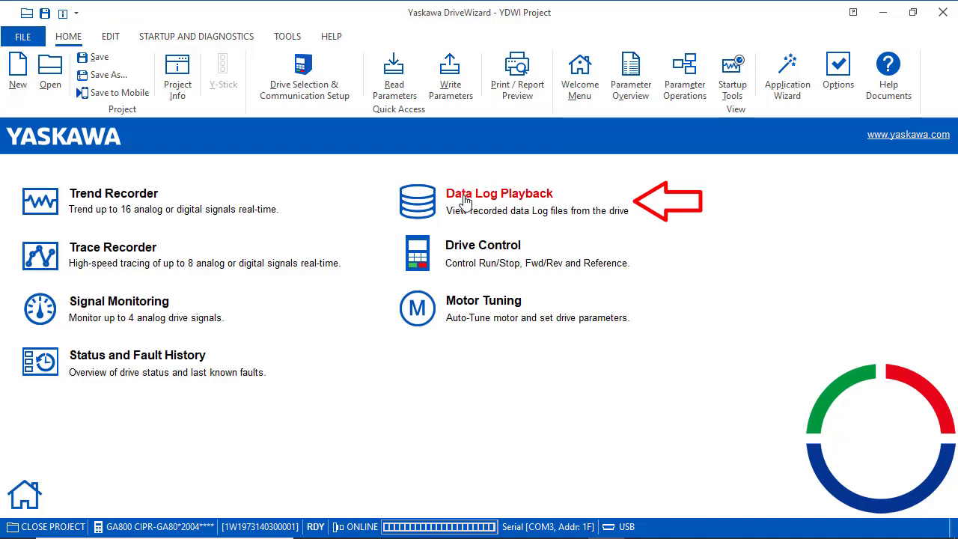
{"action": "mouse_move", "coordinate": [465, 202]}
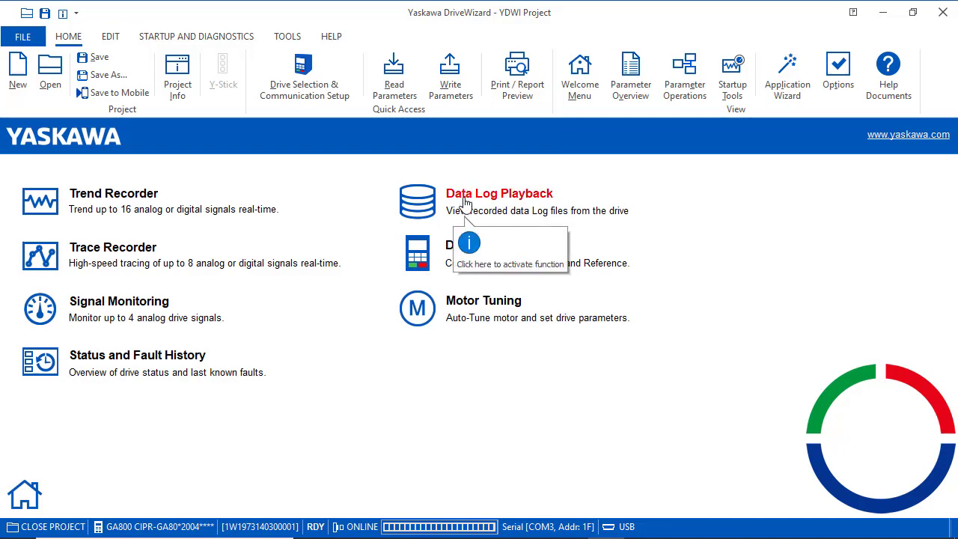
- Load GLOG0014.csv from SDHC (D:) > Log_File into Data Log Playback
{"action": "left_click", "coordinate": [503, 192]}
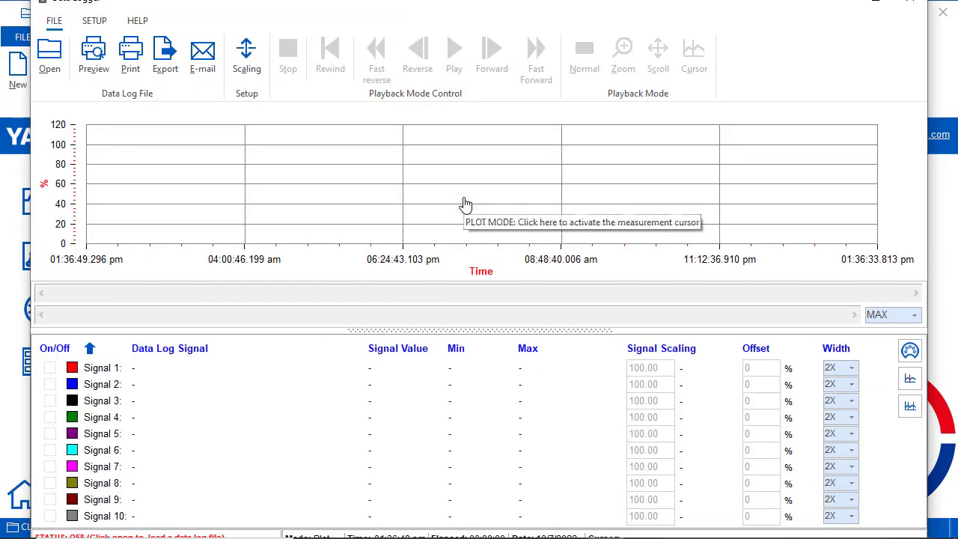
{"action": "mouse_move", "coordinate": [143, 114]}
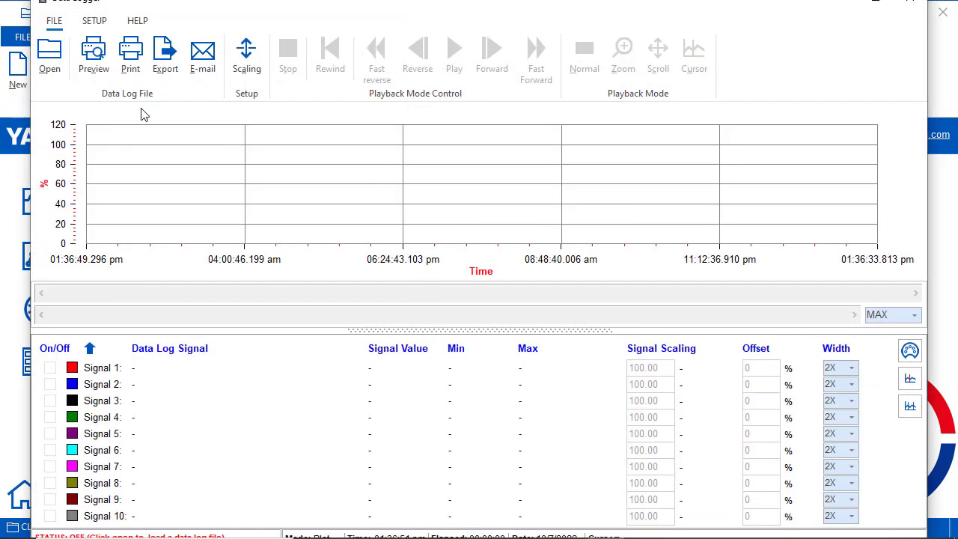
{"action": "mouse_move", "coordinate": [57, 53]}
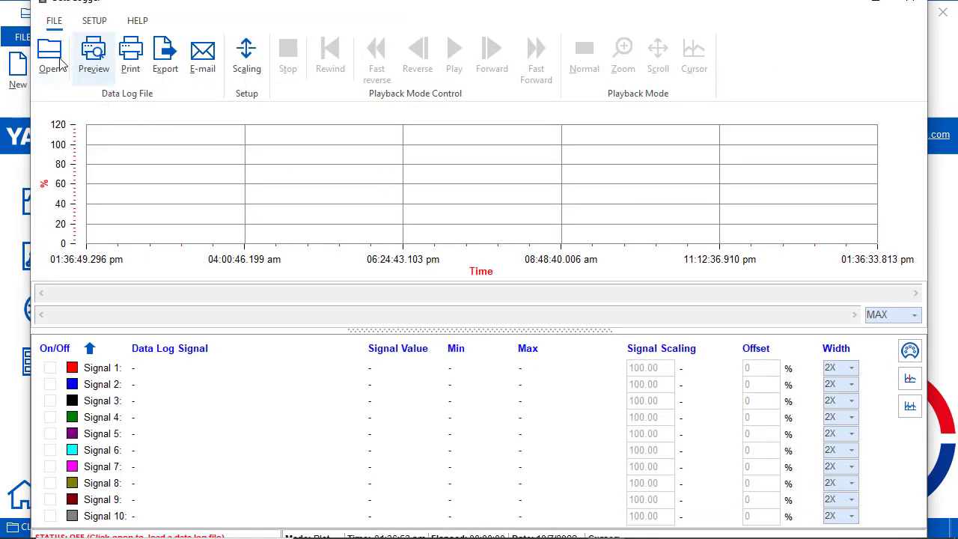
{"action": "left_click", "coordinate": [53, 57]}
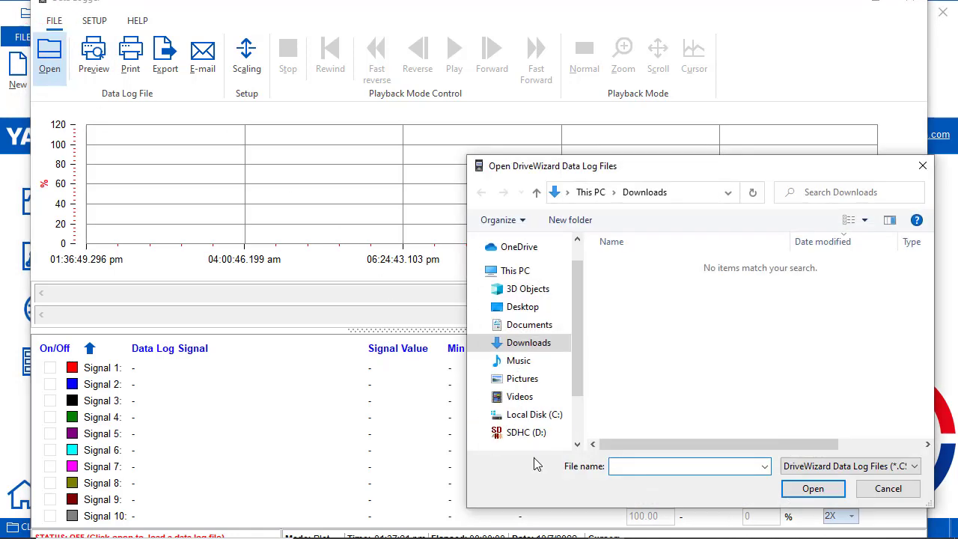
{"action": "left_click", "coordinate": [532, 431]}
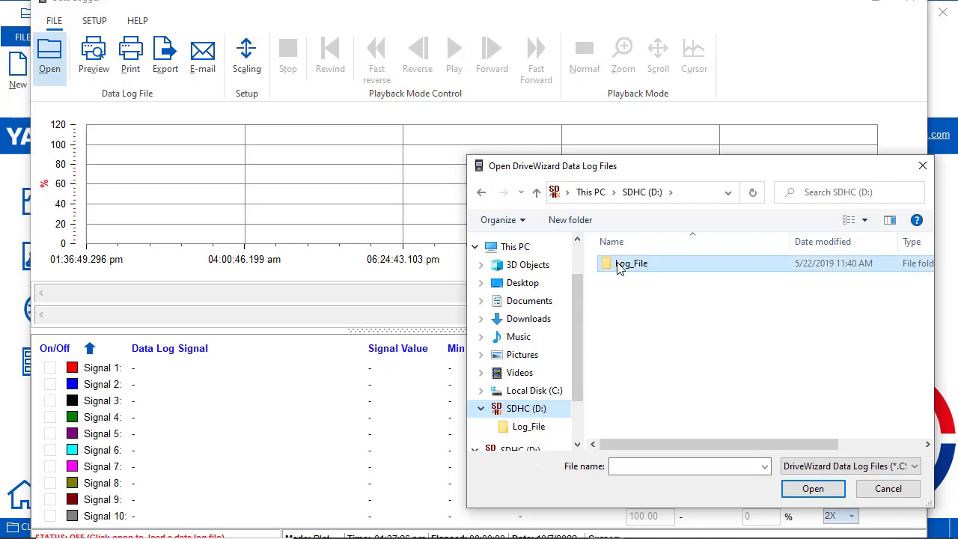
{"action": "double_click", "coordinate": [632, 264]}
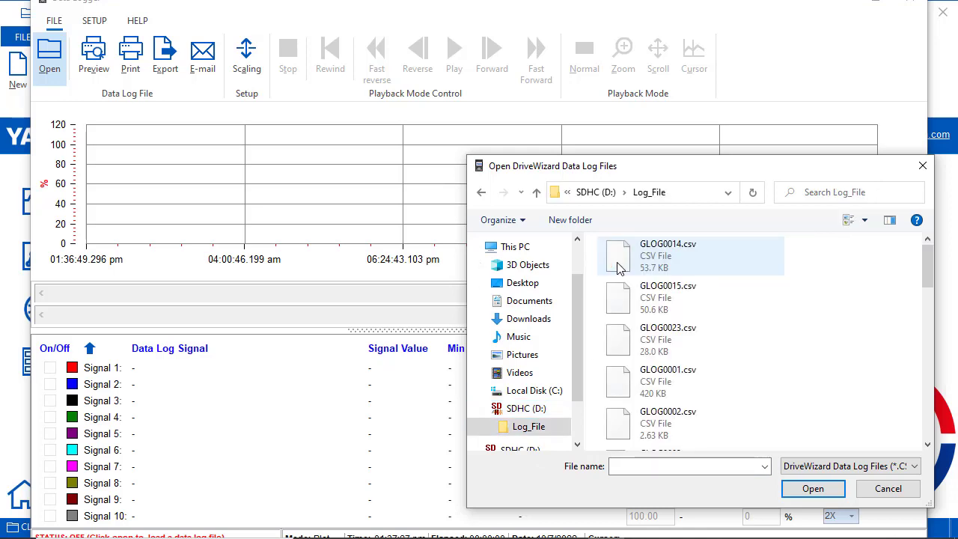
{"action": "mouse_move", "coordinate": [627, 268]}
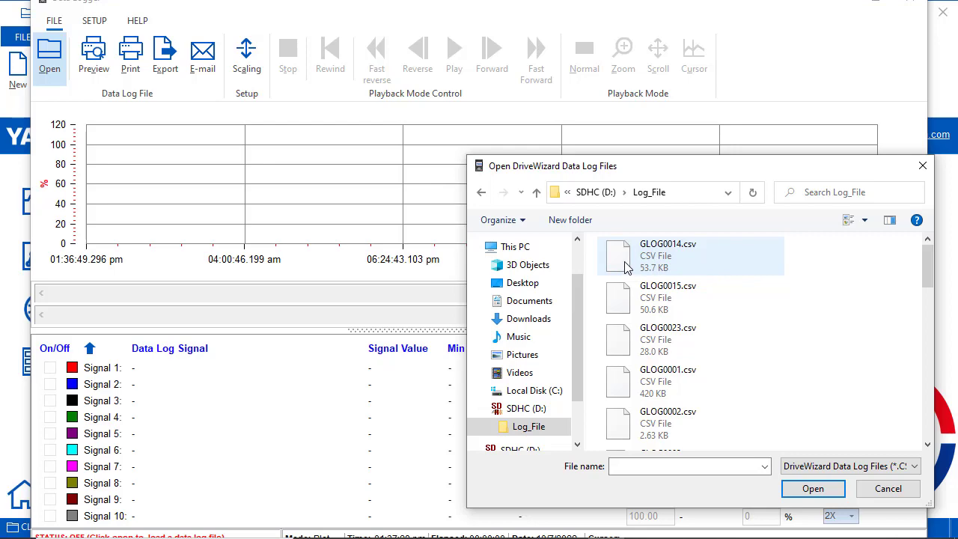
{"action": "double_click", "coordinate": [668, 244]}
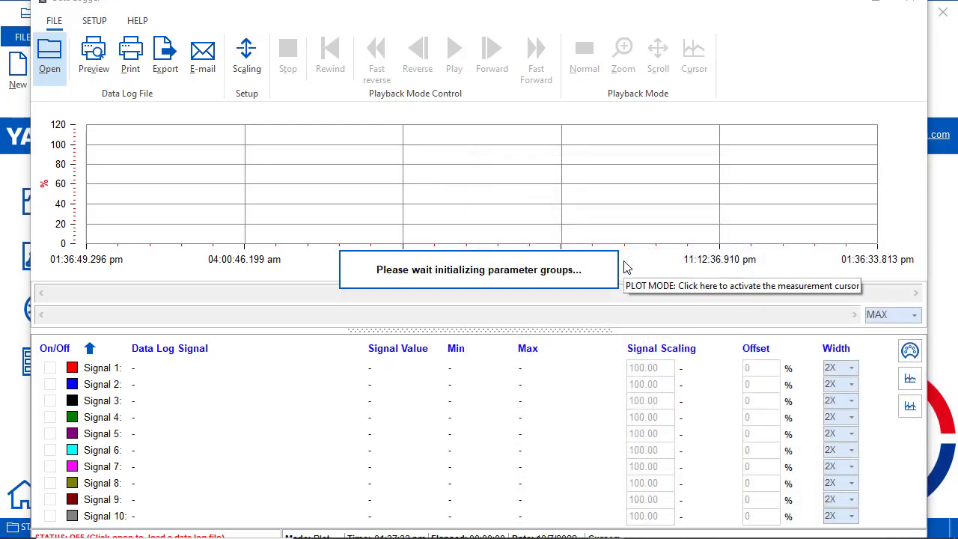
- Leave Data Log Playback and return to the GA800 keypad Home screen
{"action": "left_click", "coordinate": [53, 47]}
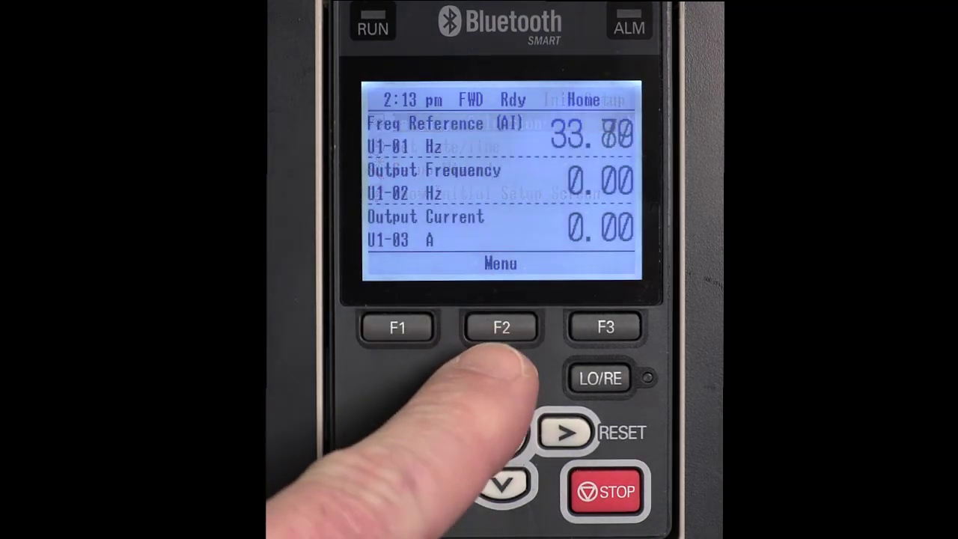
- Begin keypad data logging via Data Logger and confirm its 02/27/2023 02:13 pm start time
{"action": "left_click", "coordinate": [500, 327]}
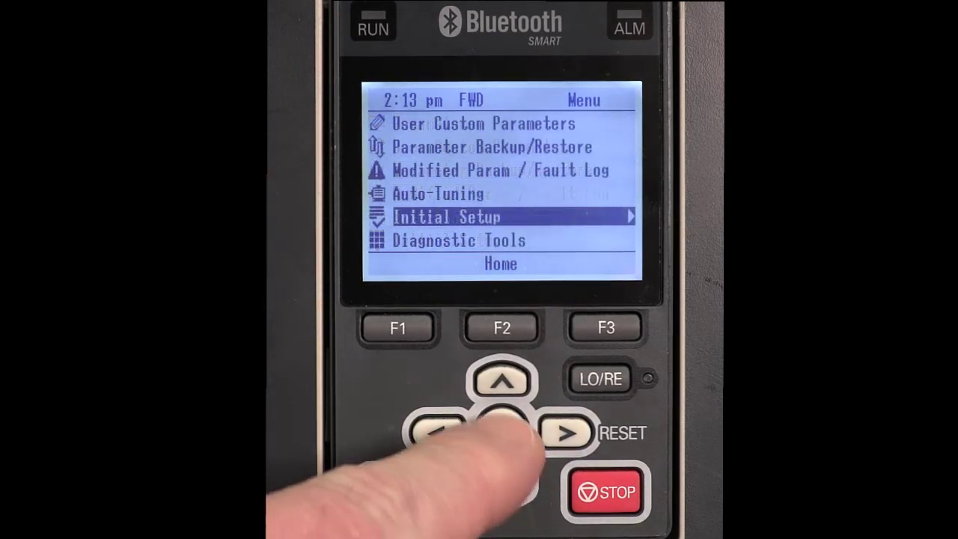
{"action": "left_click", "coordinate": [560, 433]}
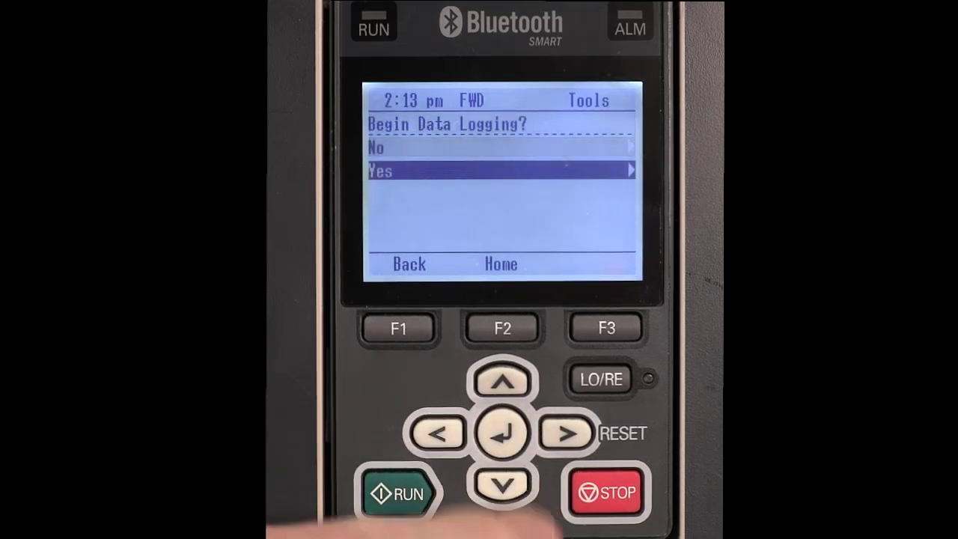
{"action": "left_click", "coordinate": [503, 434]}
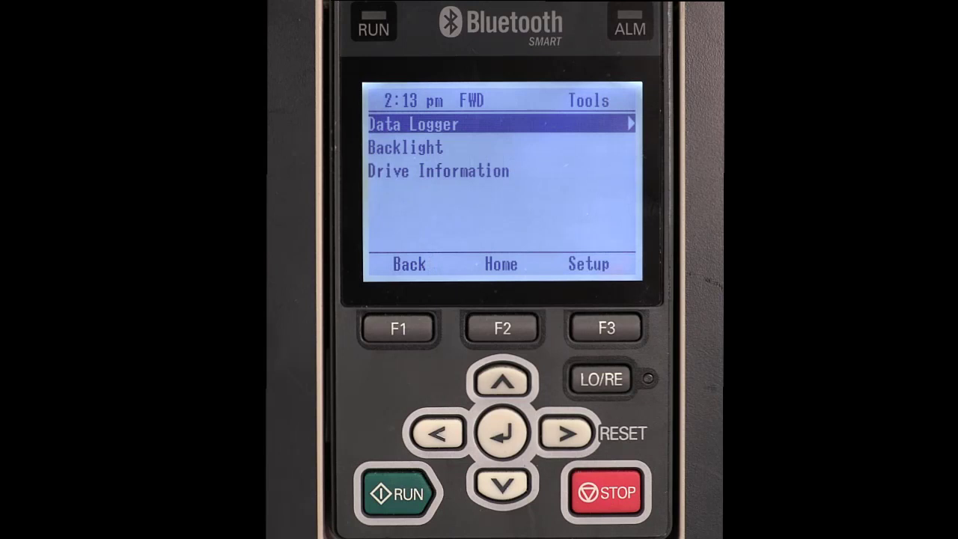
{"action": "left_click", "coordinate": [505, 433]}
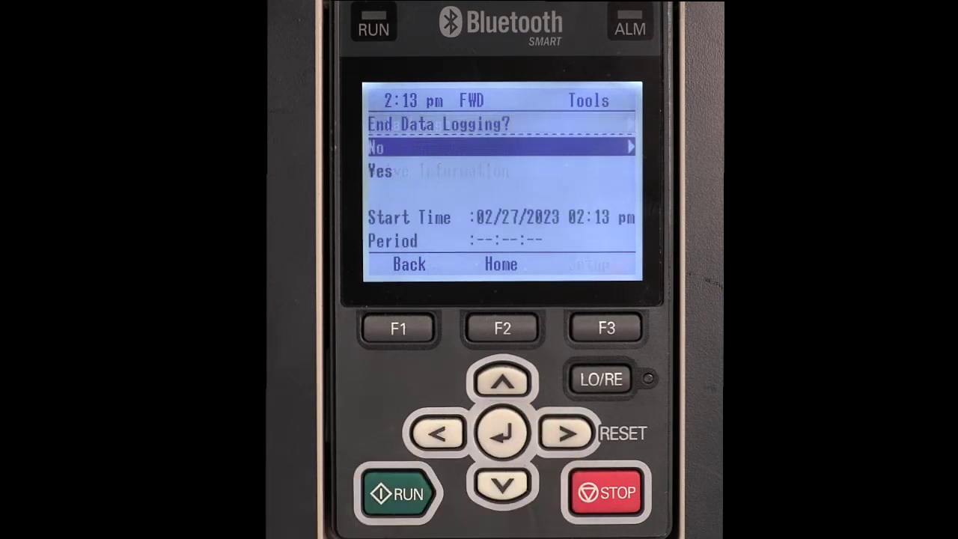